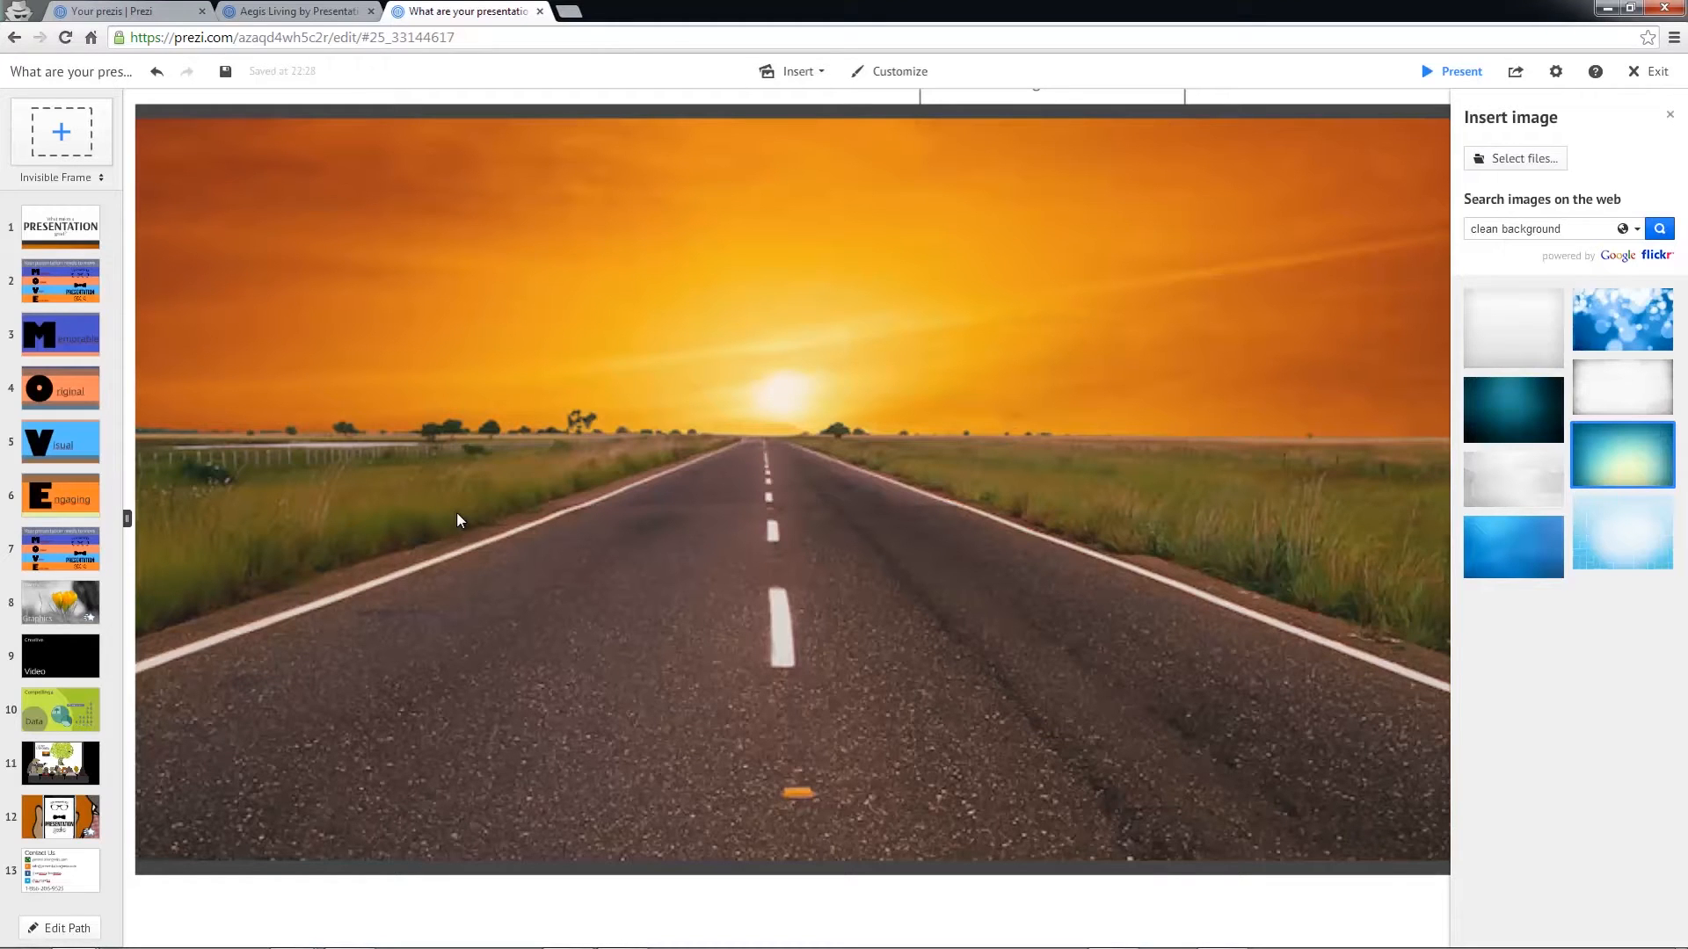
mouse_move(498, 513)
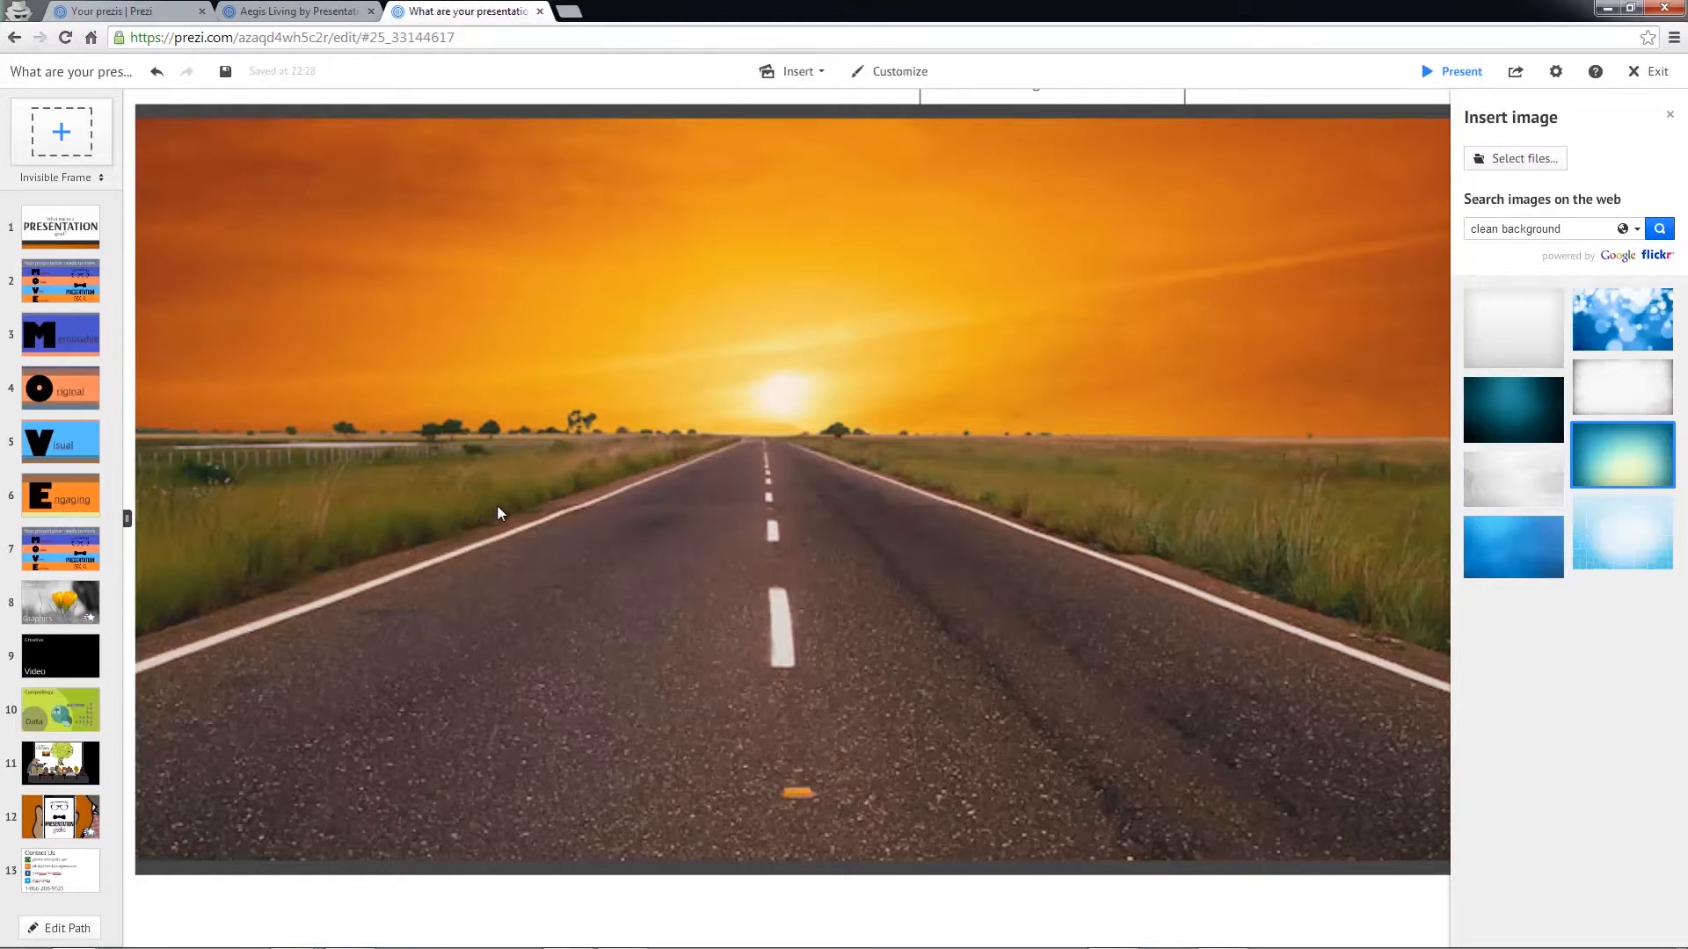
mouse_move(557, 325)
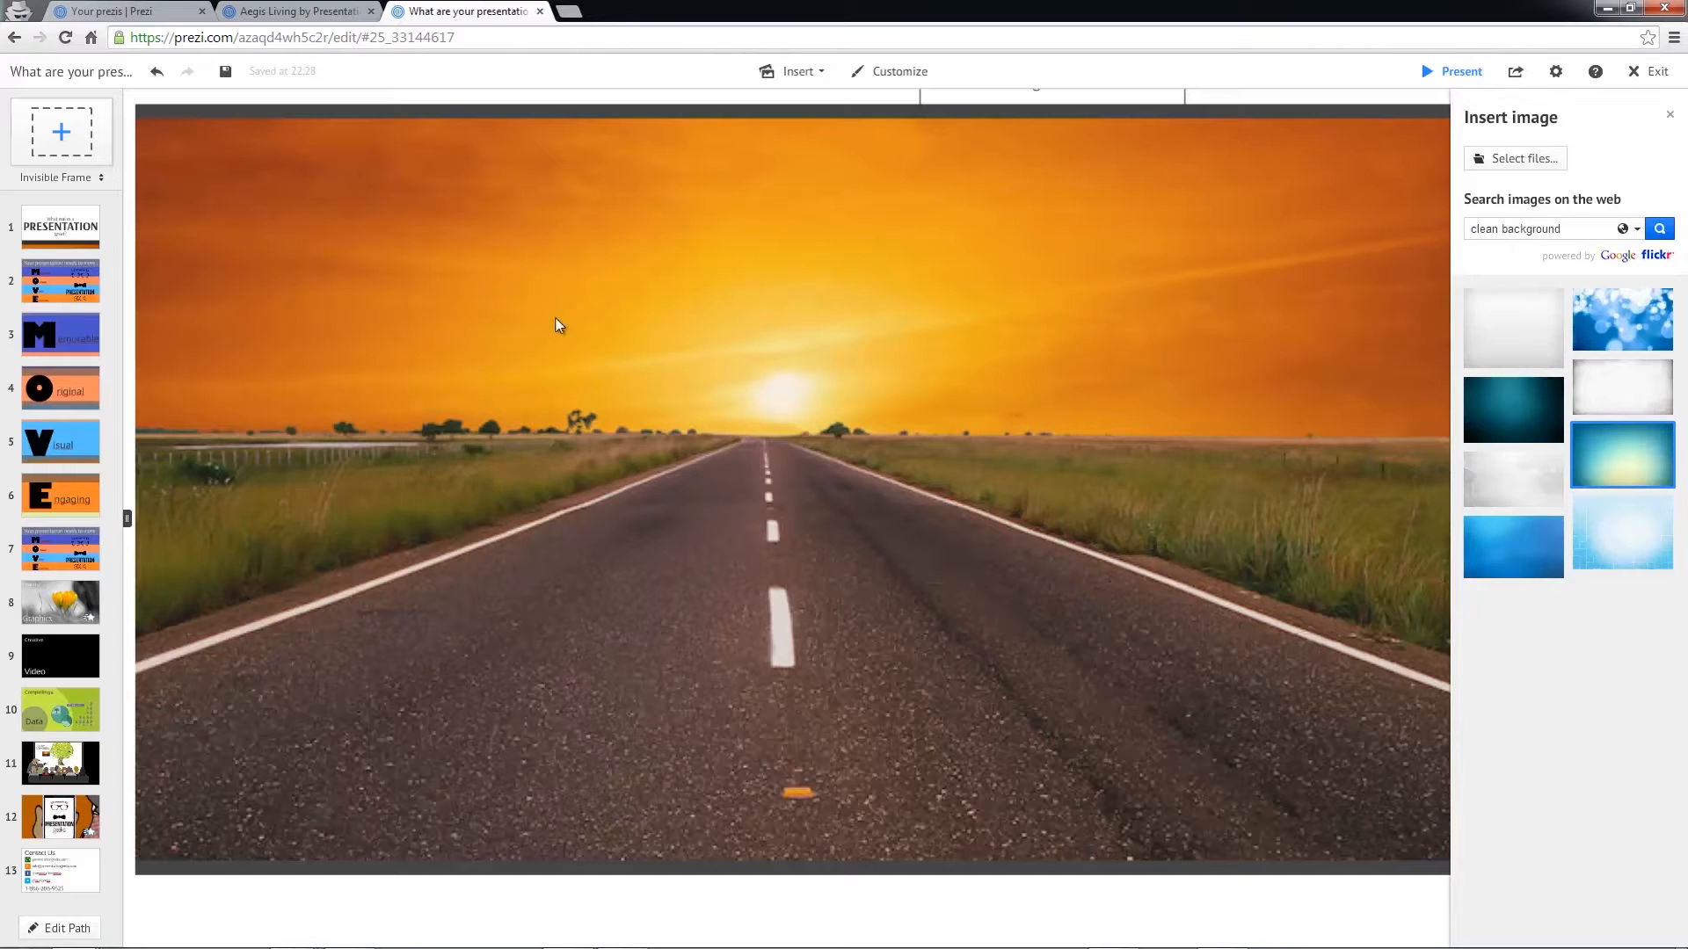
mouse_move(498, 441)
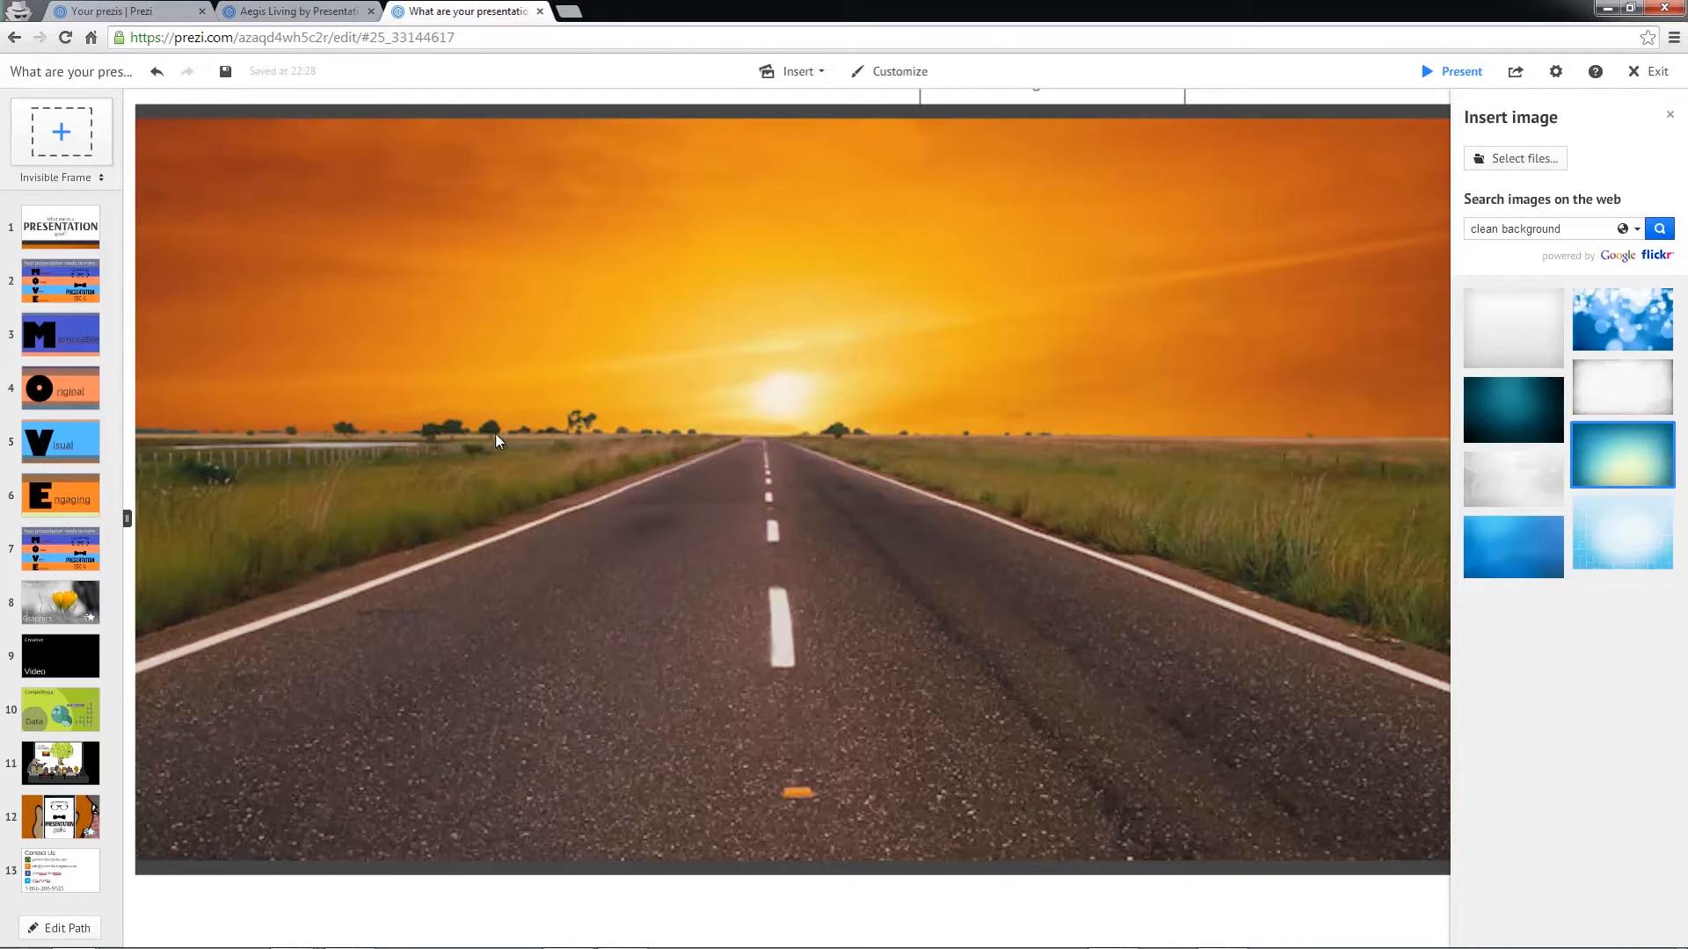
mouse_move(1521, 158)
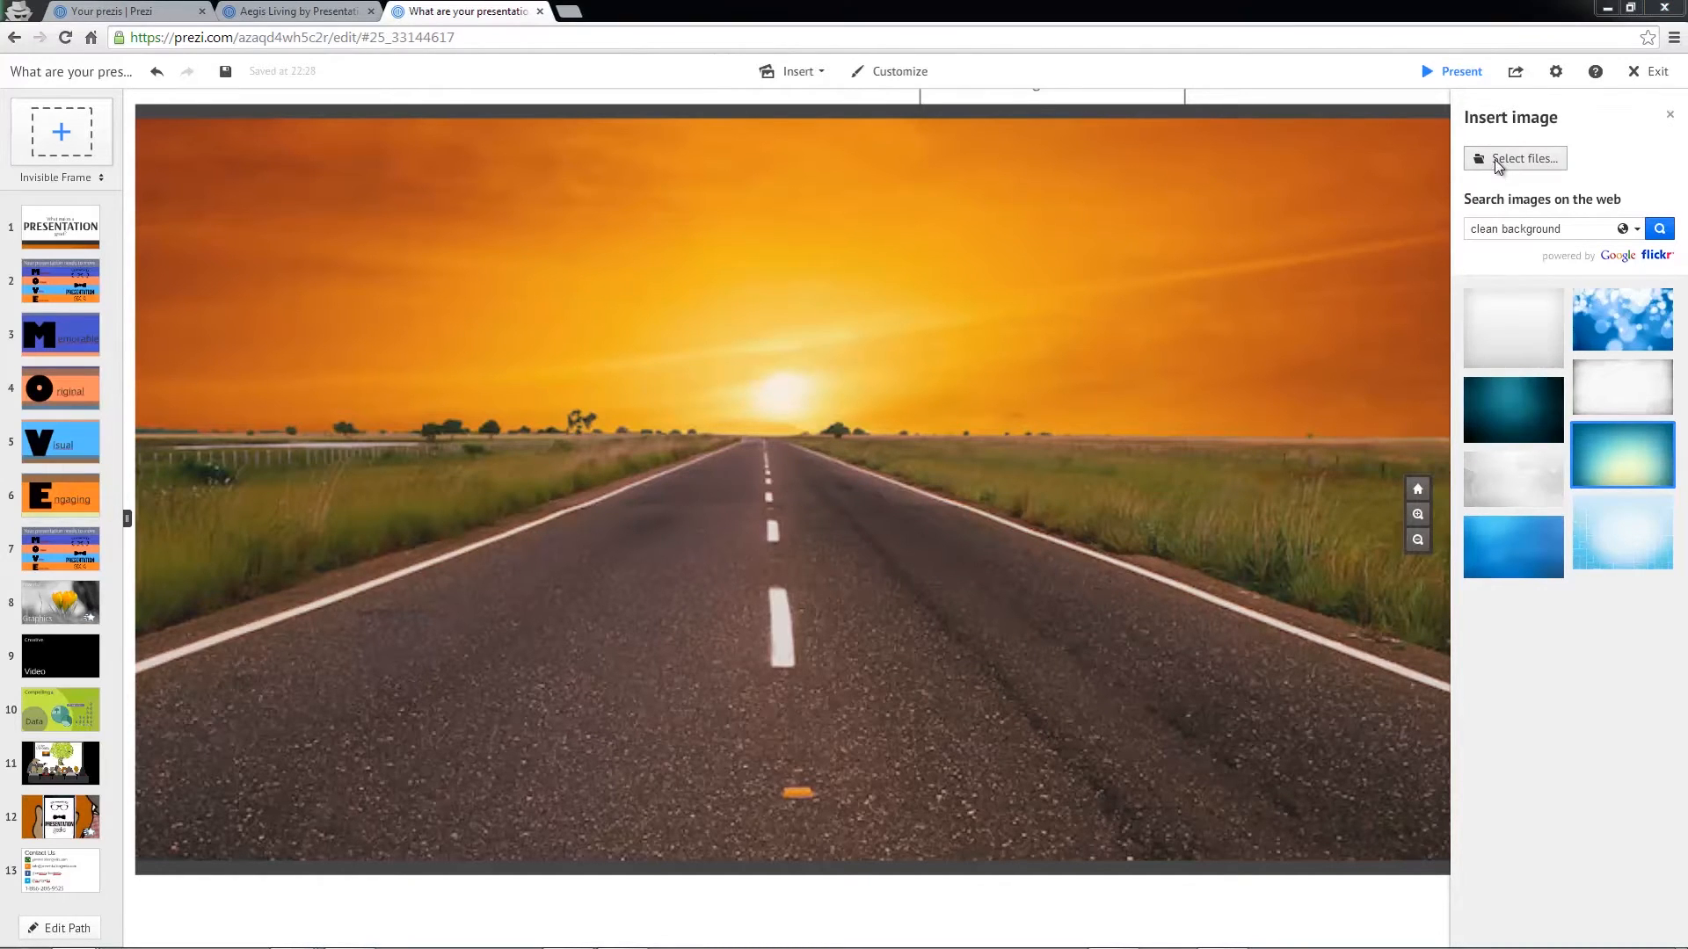
- Insert the blue-backdrop portrait JPG from the local computer onto the sunset road slide
click(1515, 158)
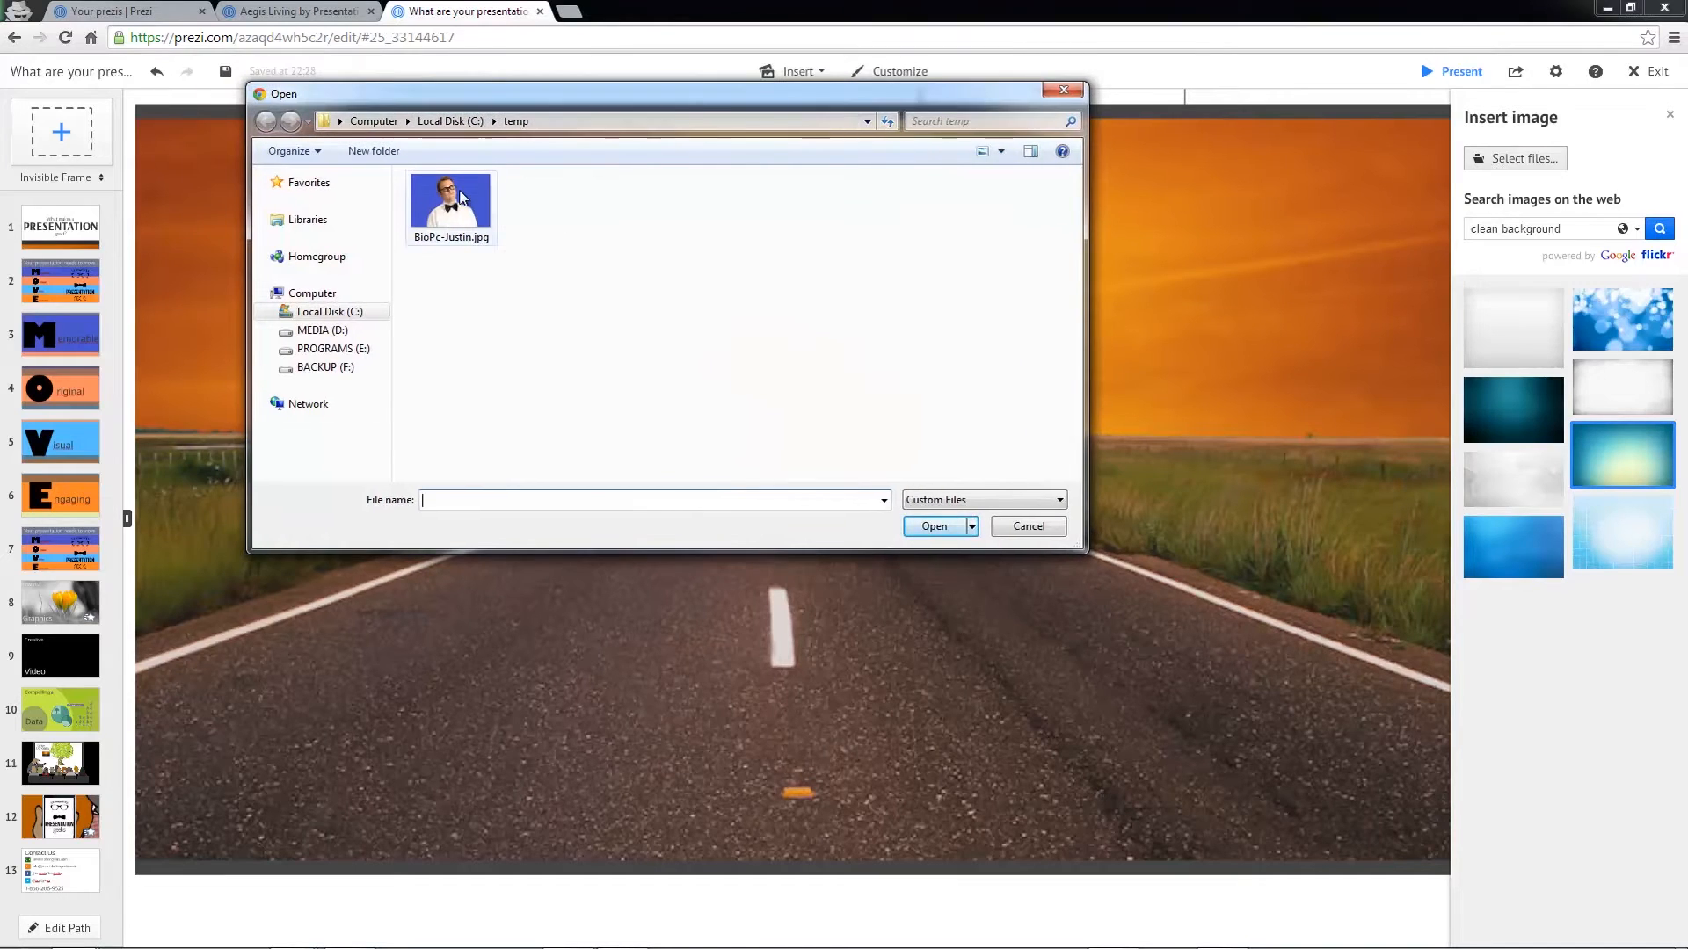
double_click(450, 201)
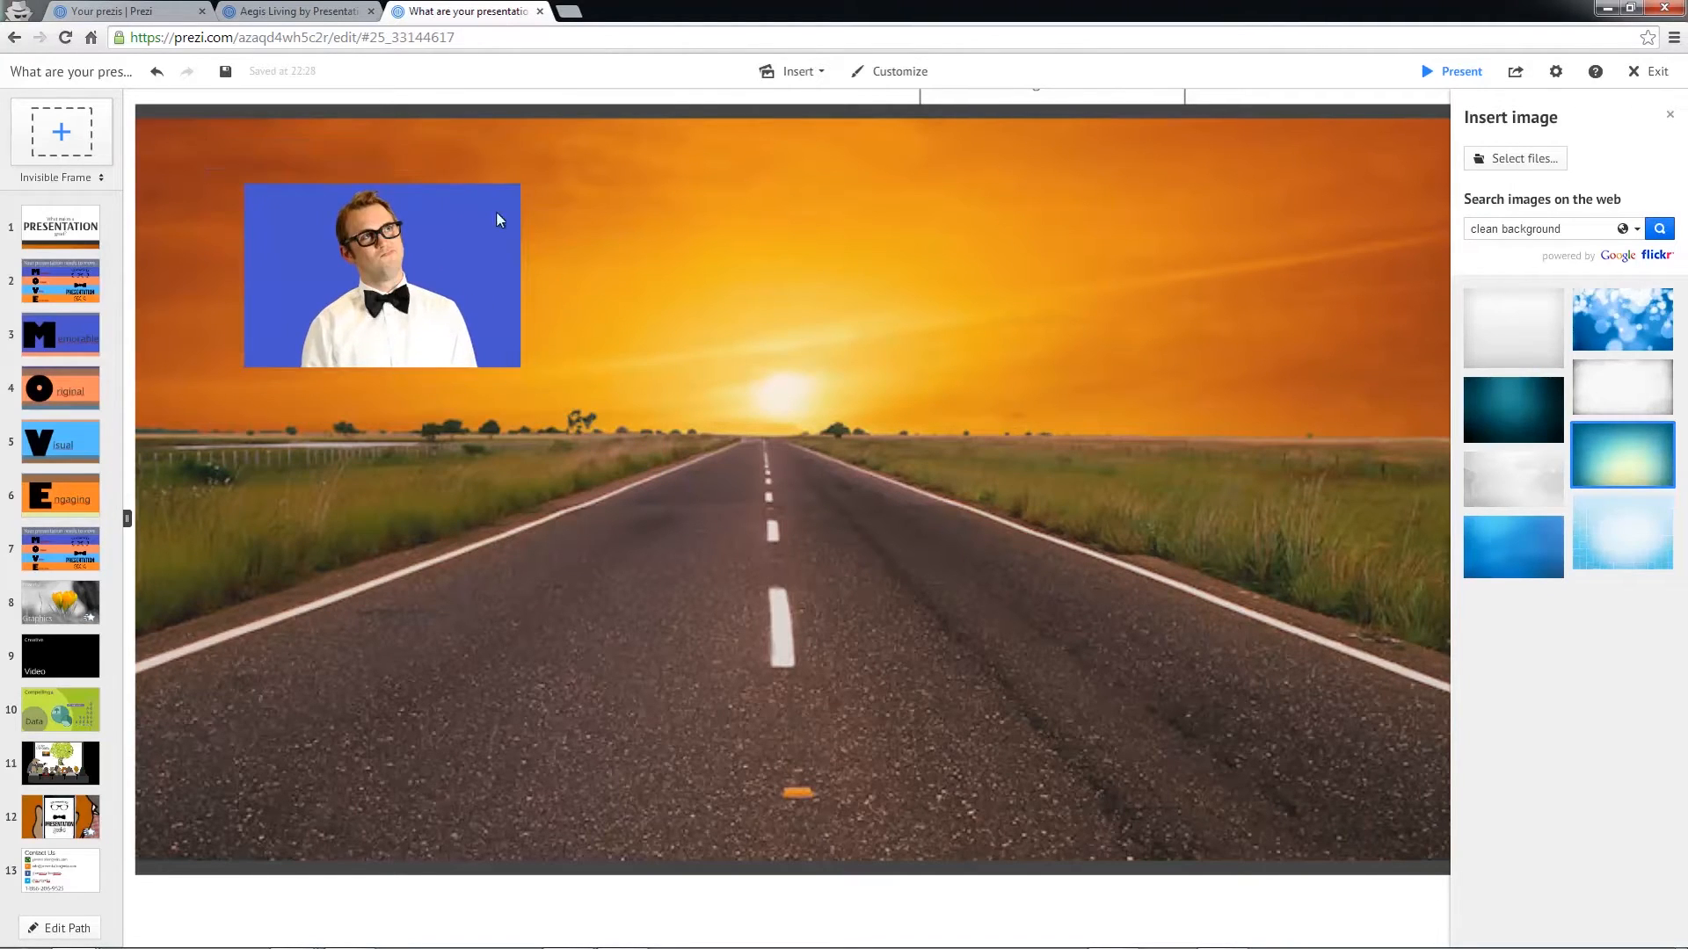
click(380, 275)
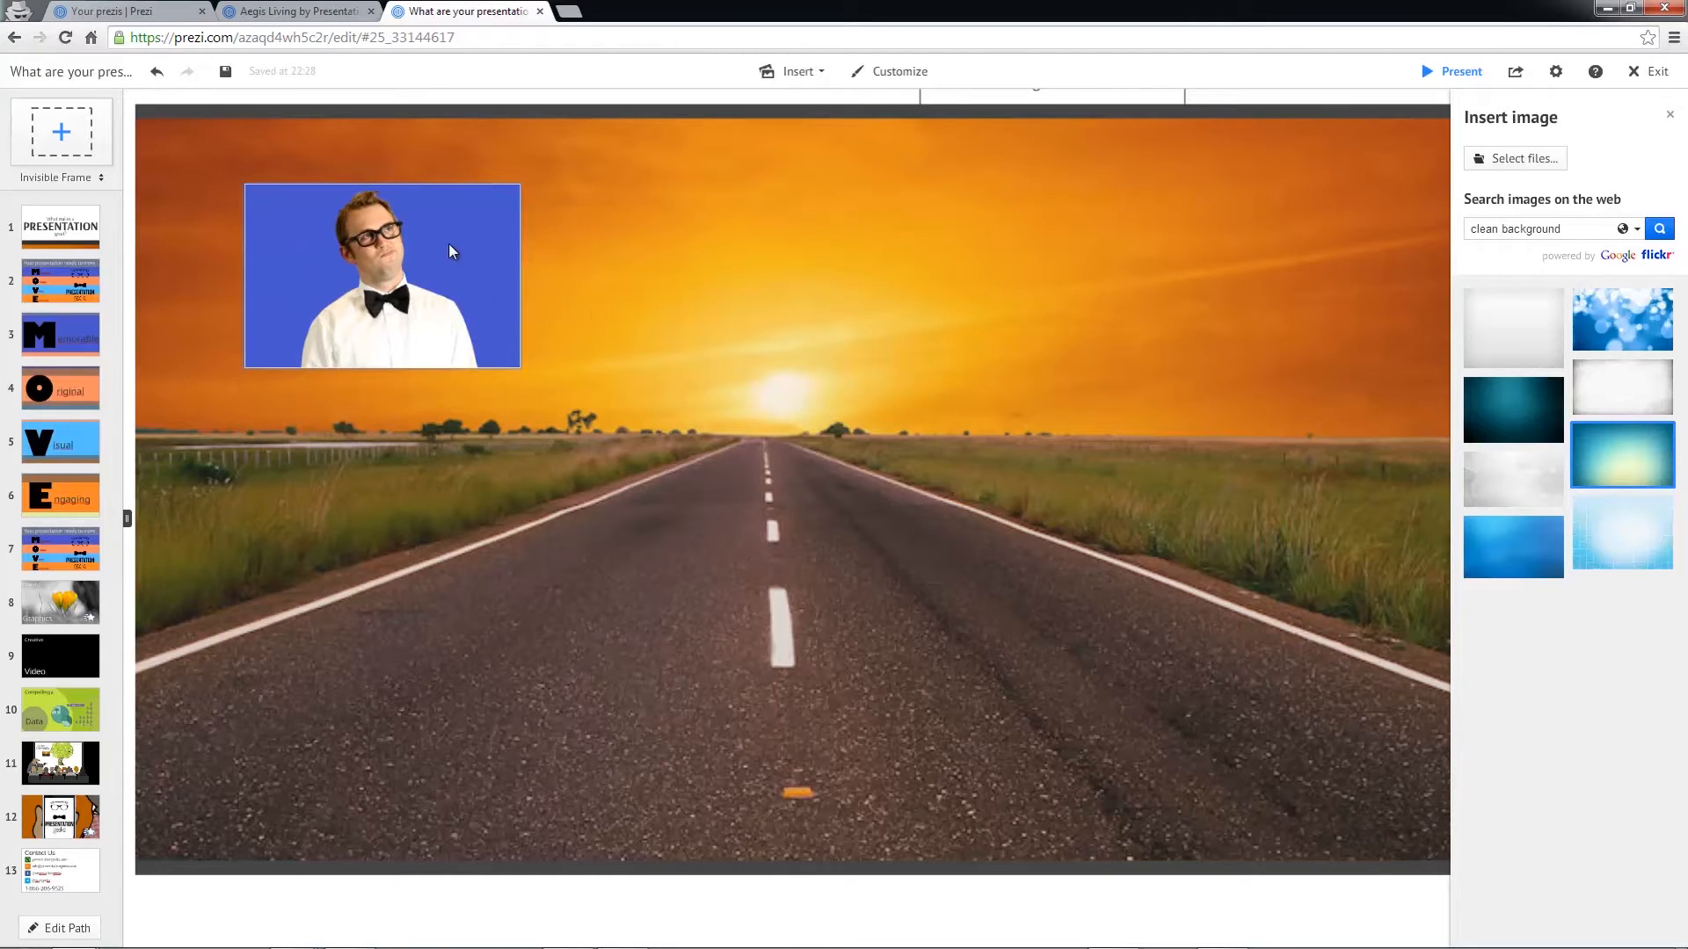
mouse_move(450, 256)
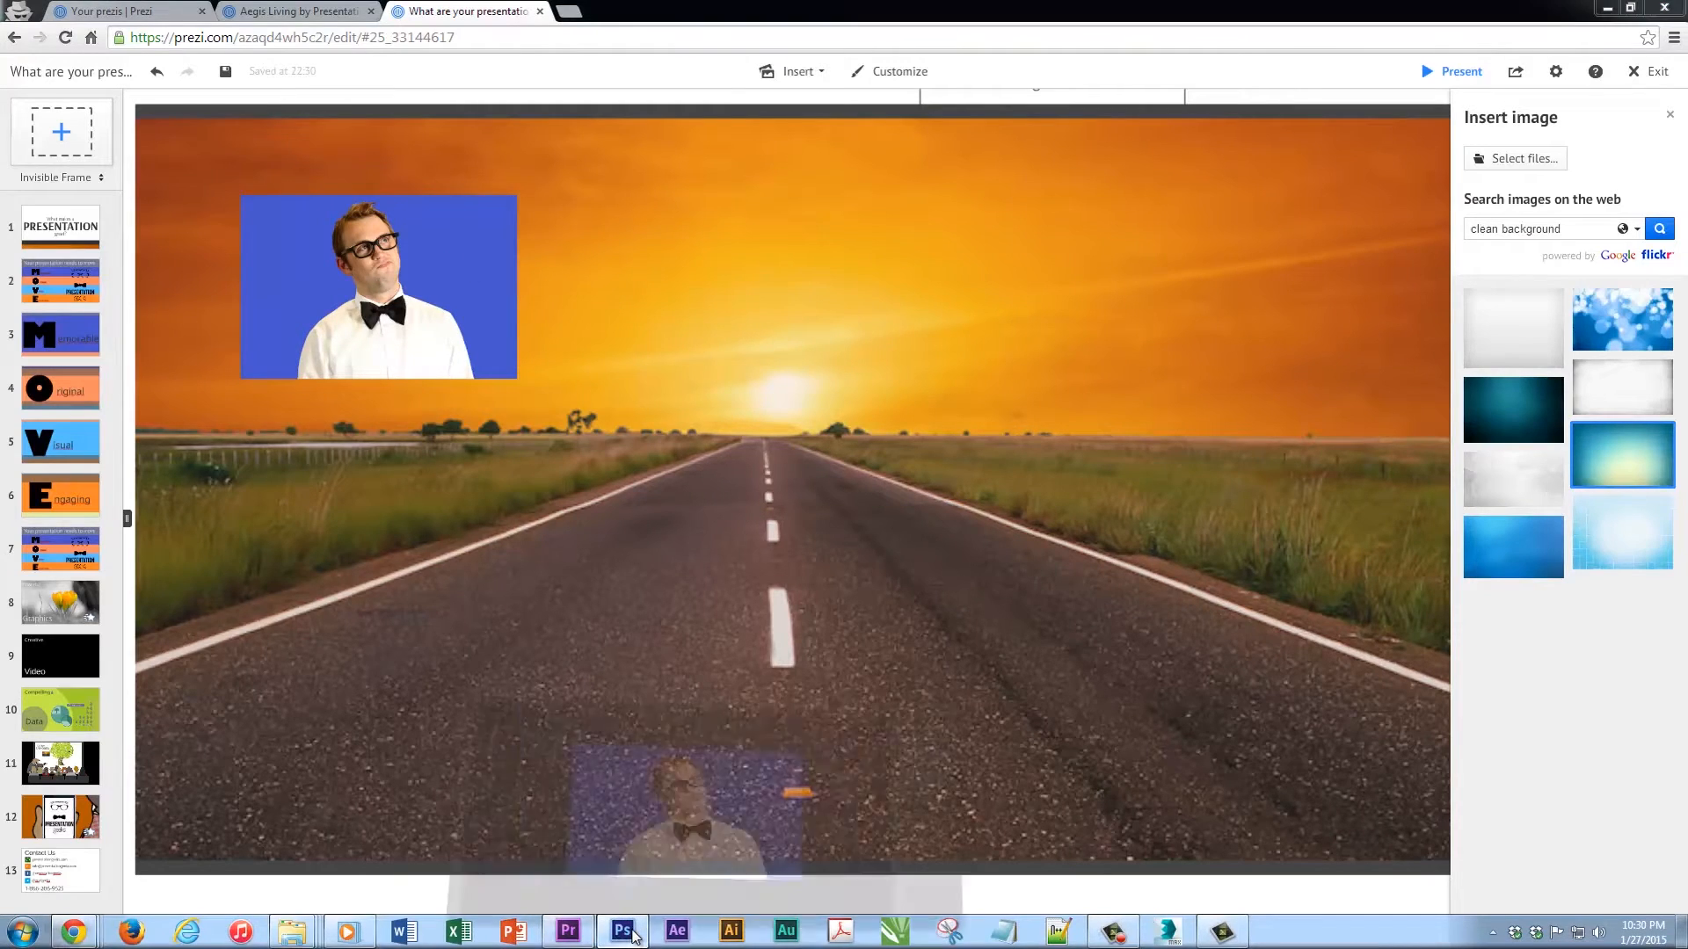
- Switch to the portrait in Photoshop and draw an elliptical selection around the head and shoulders
click(621, 930)
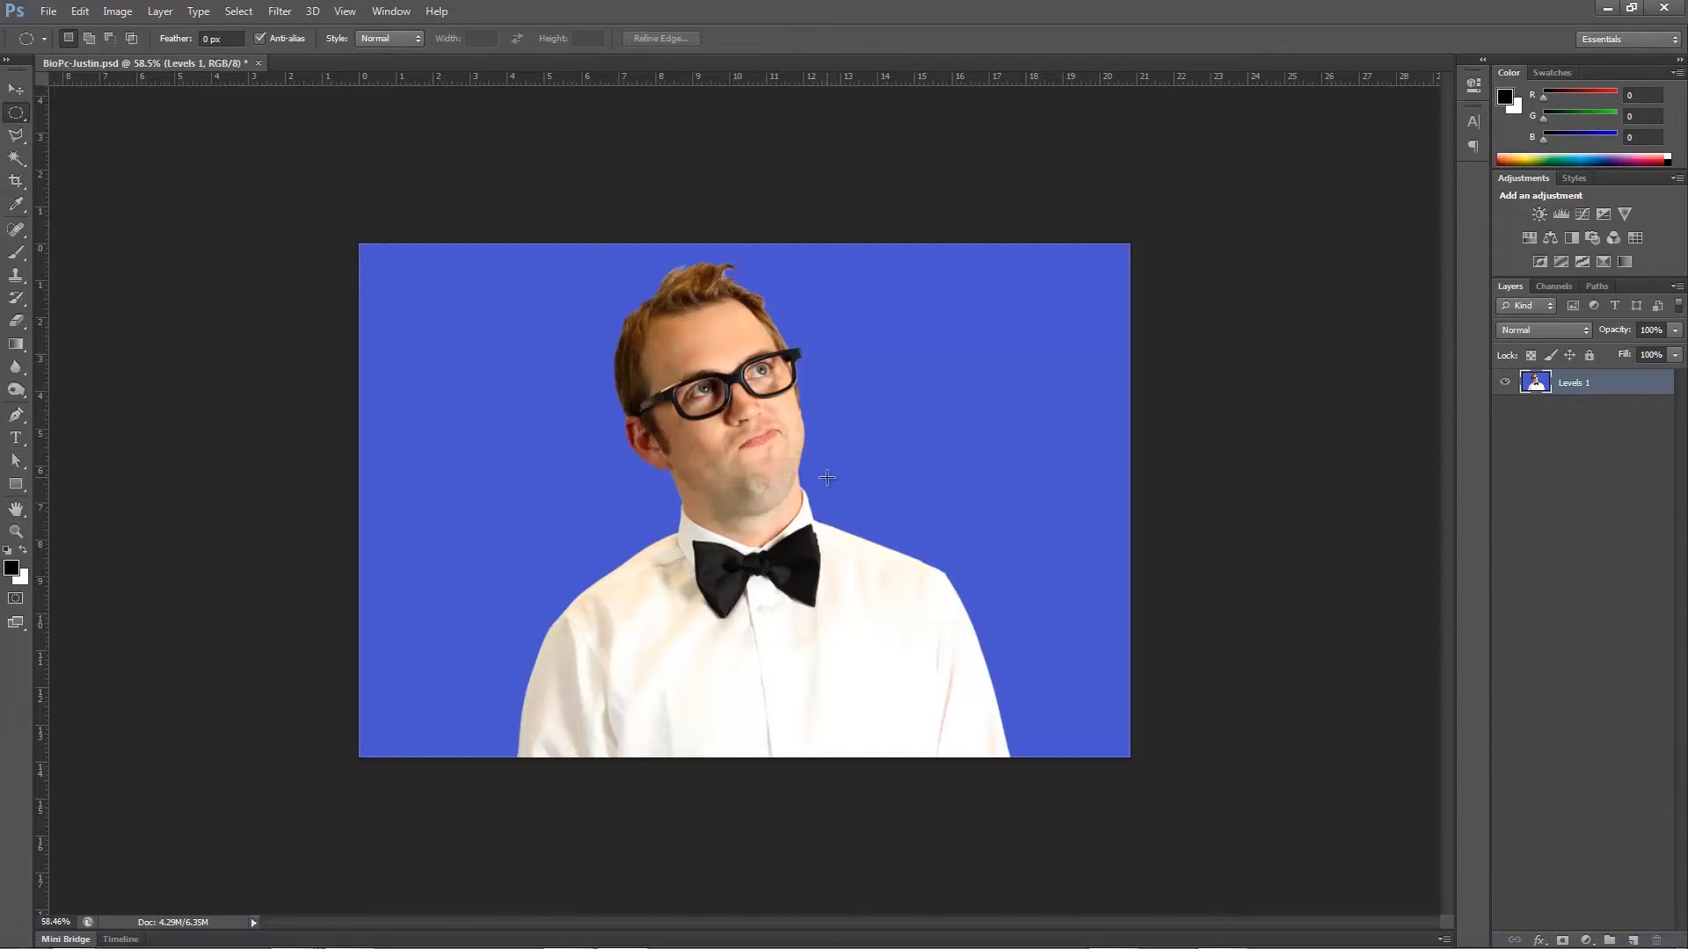
mouse_move(20, 115)
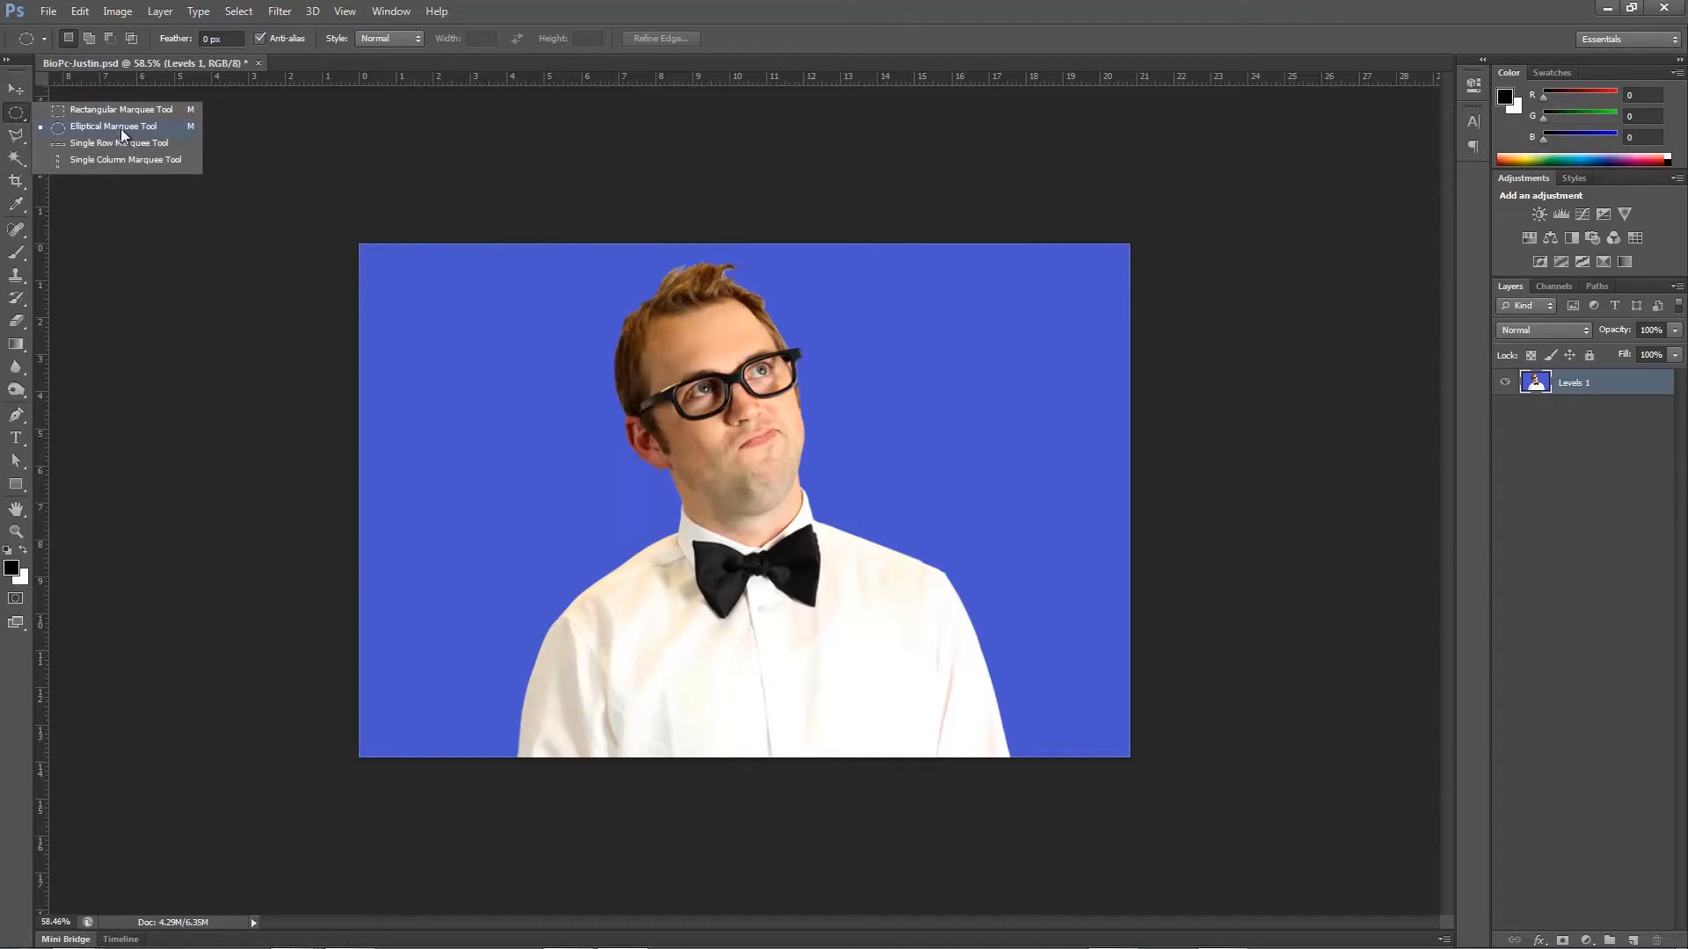
click(112, 126)
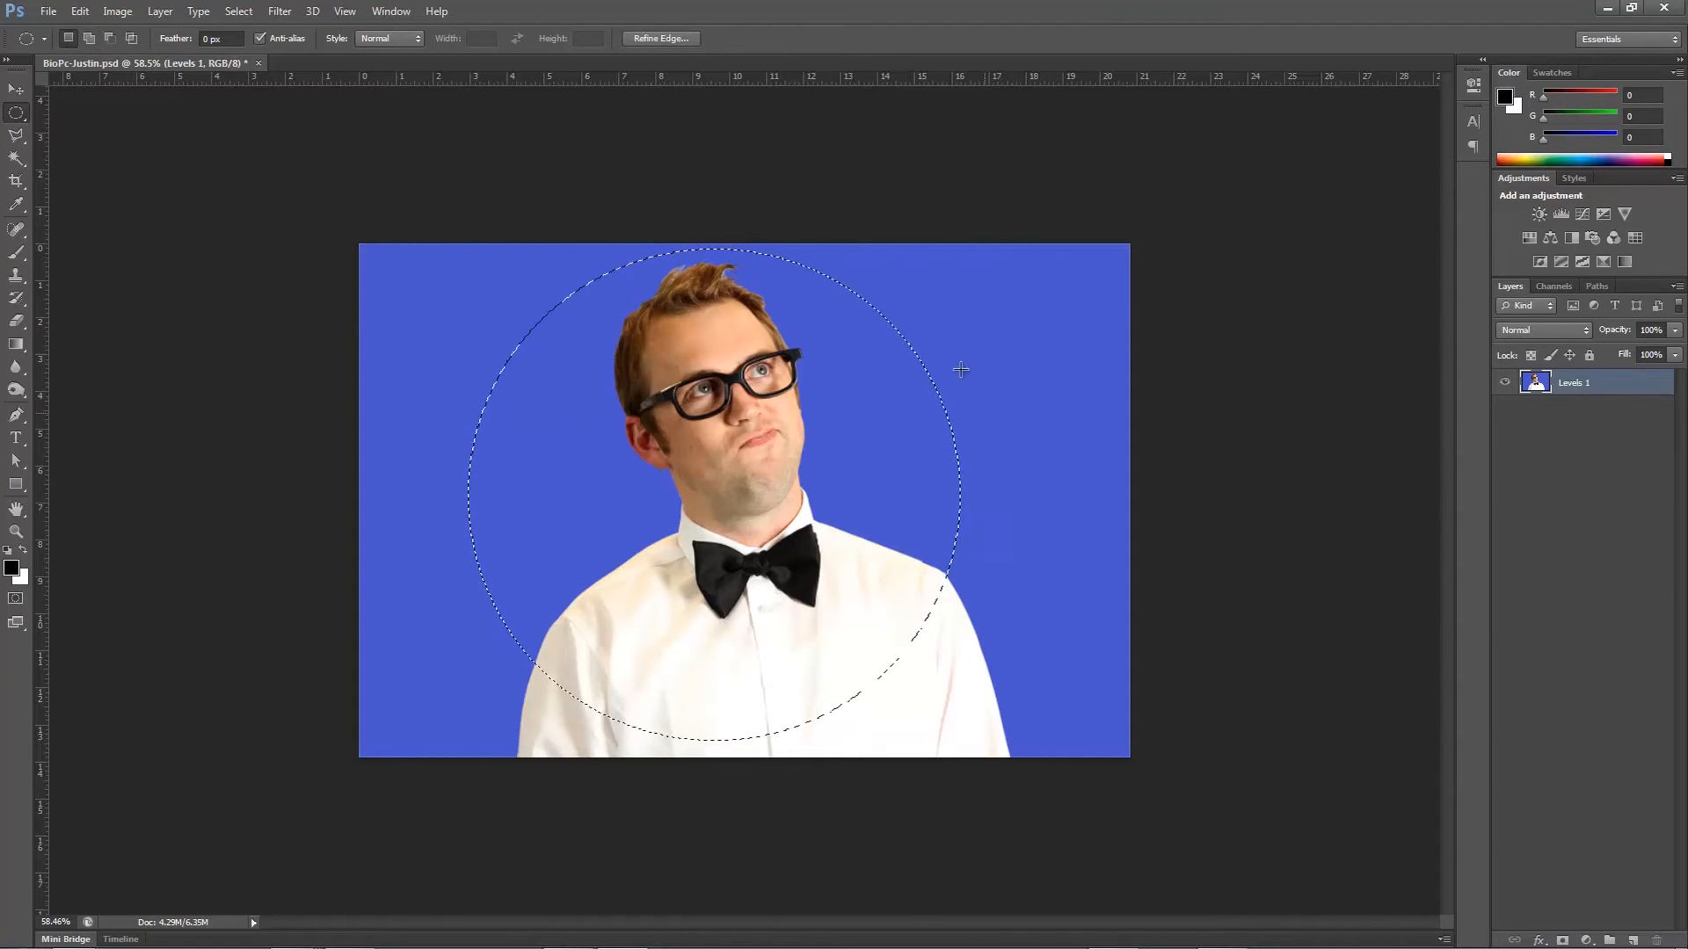
mouse_move(1214, 658)
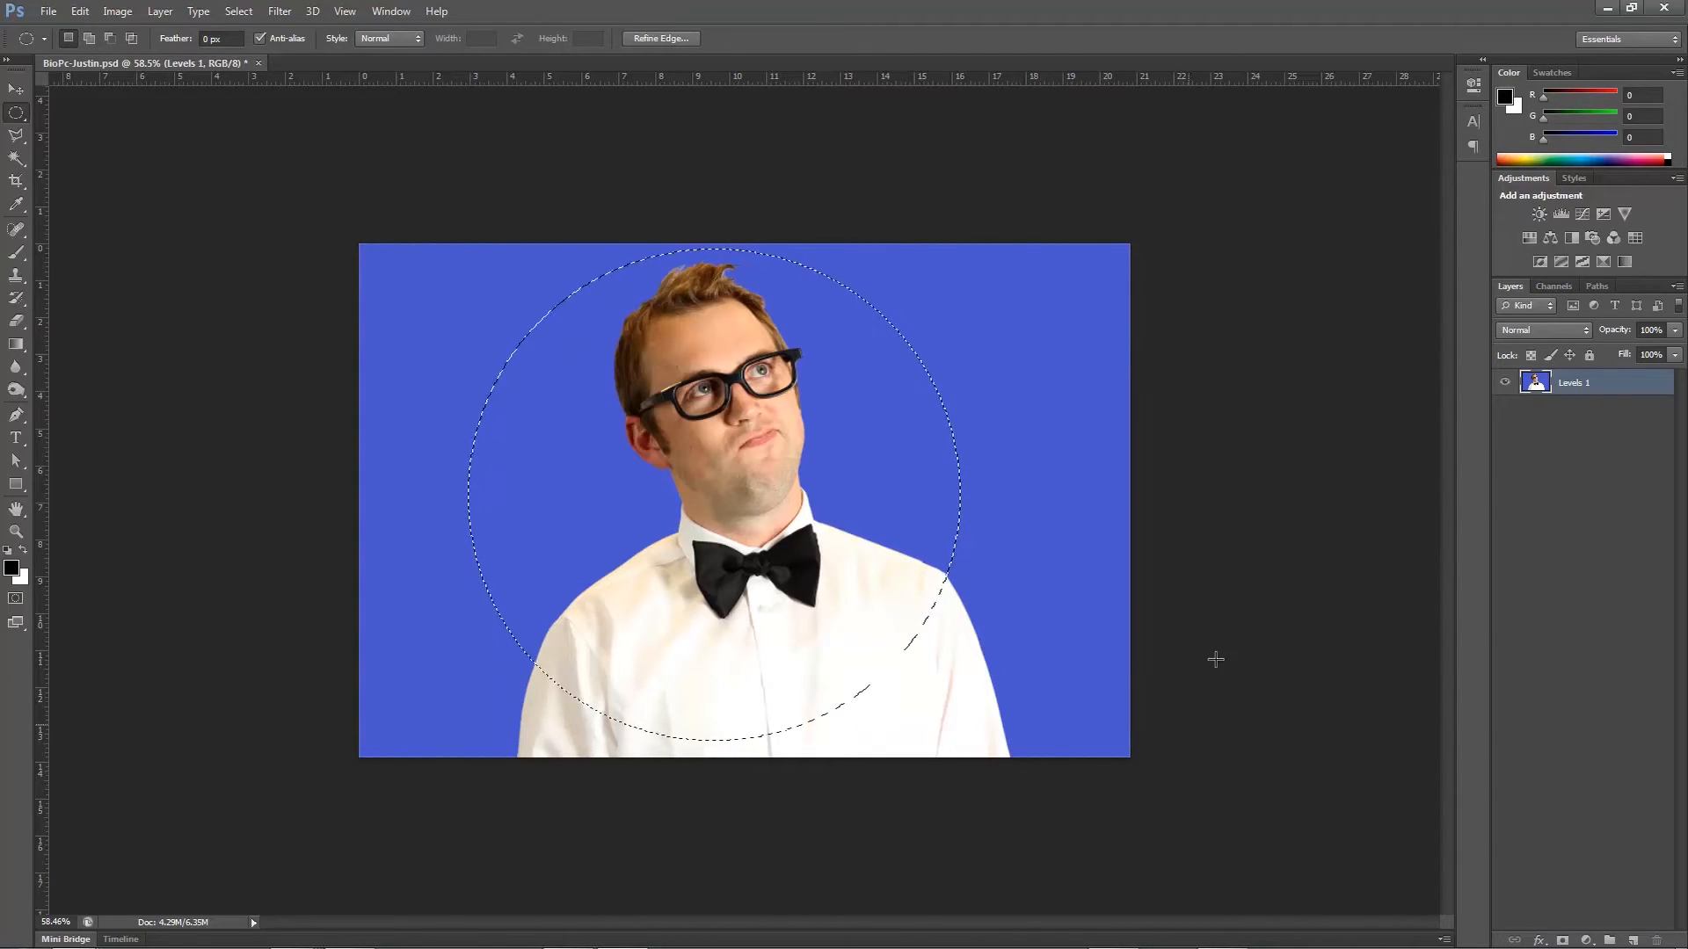
mouse_move(1068, 401)
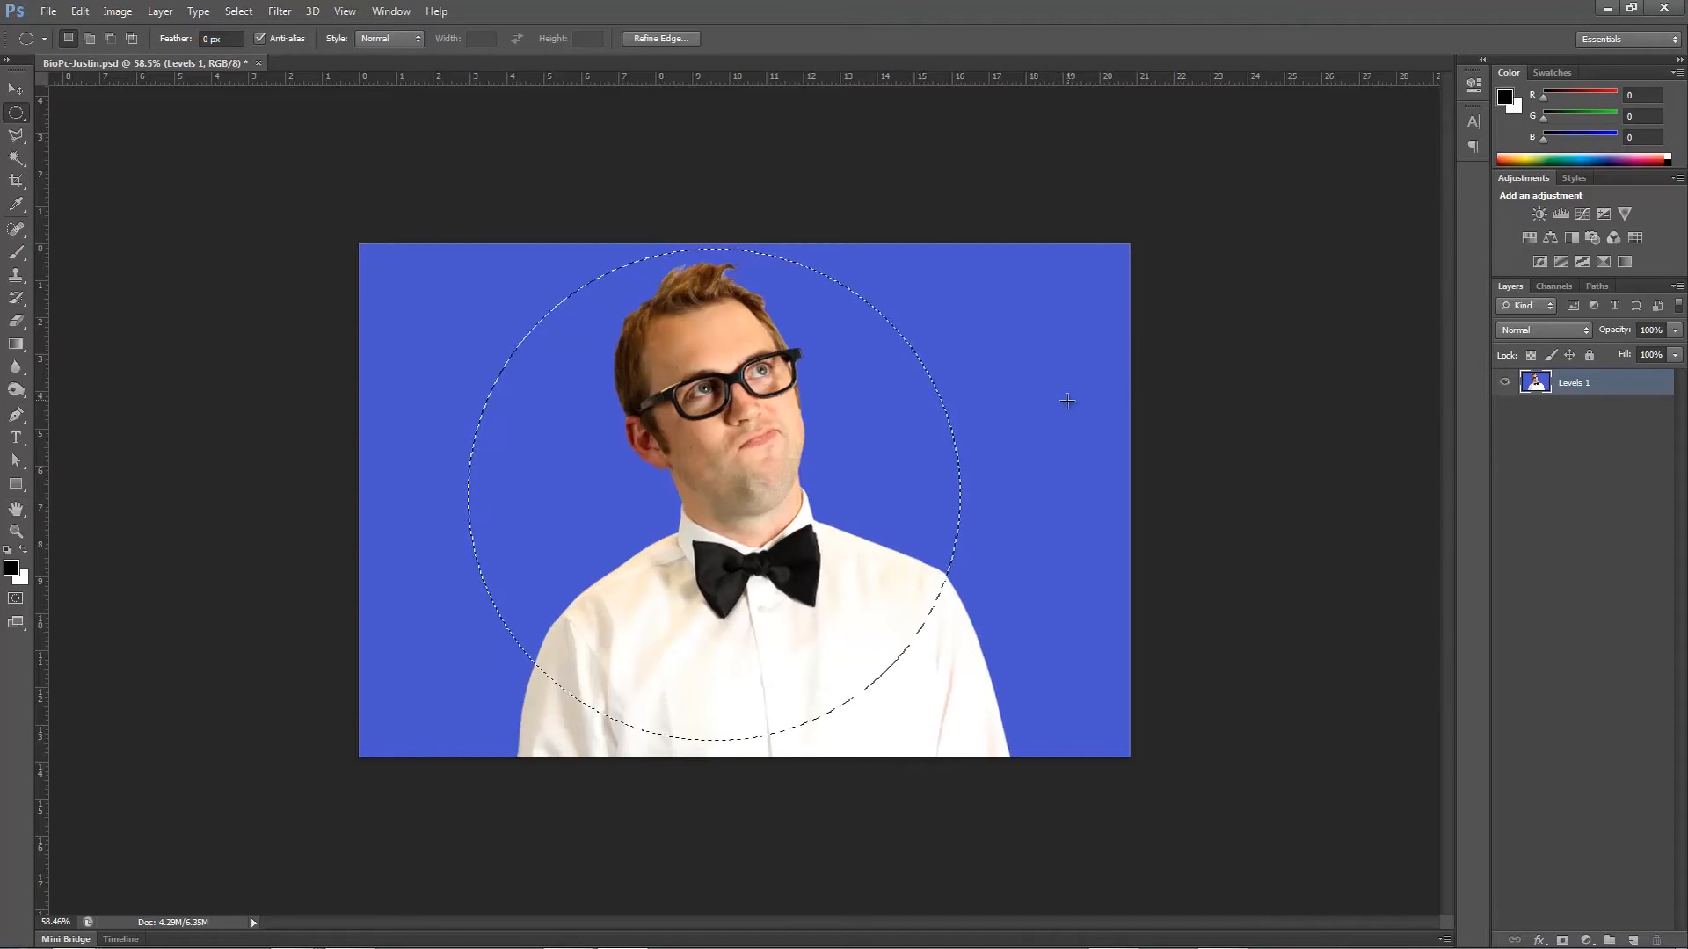
click(78, 10)
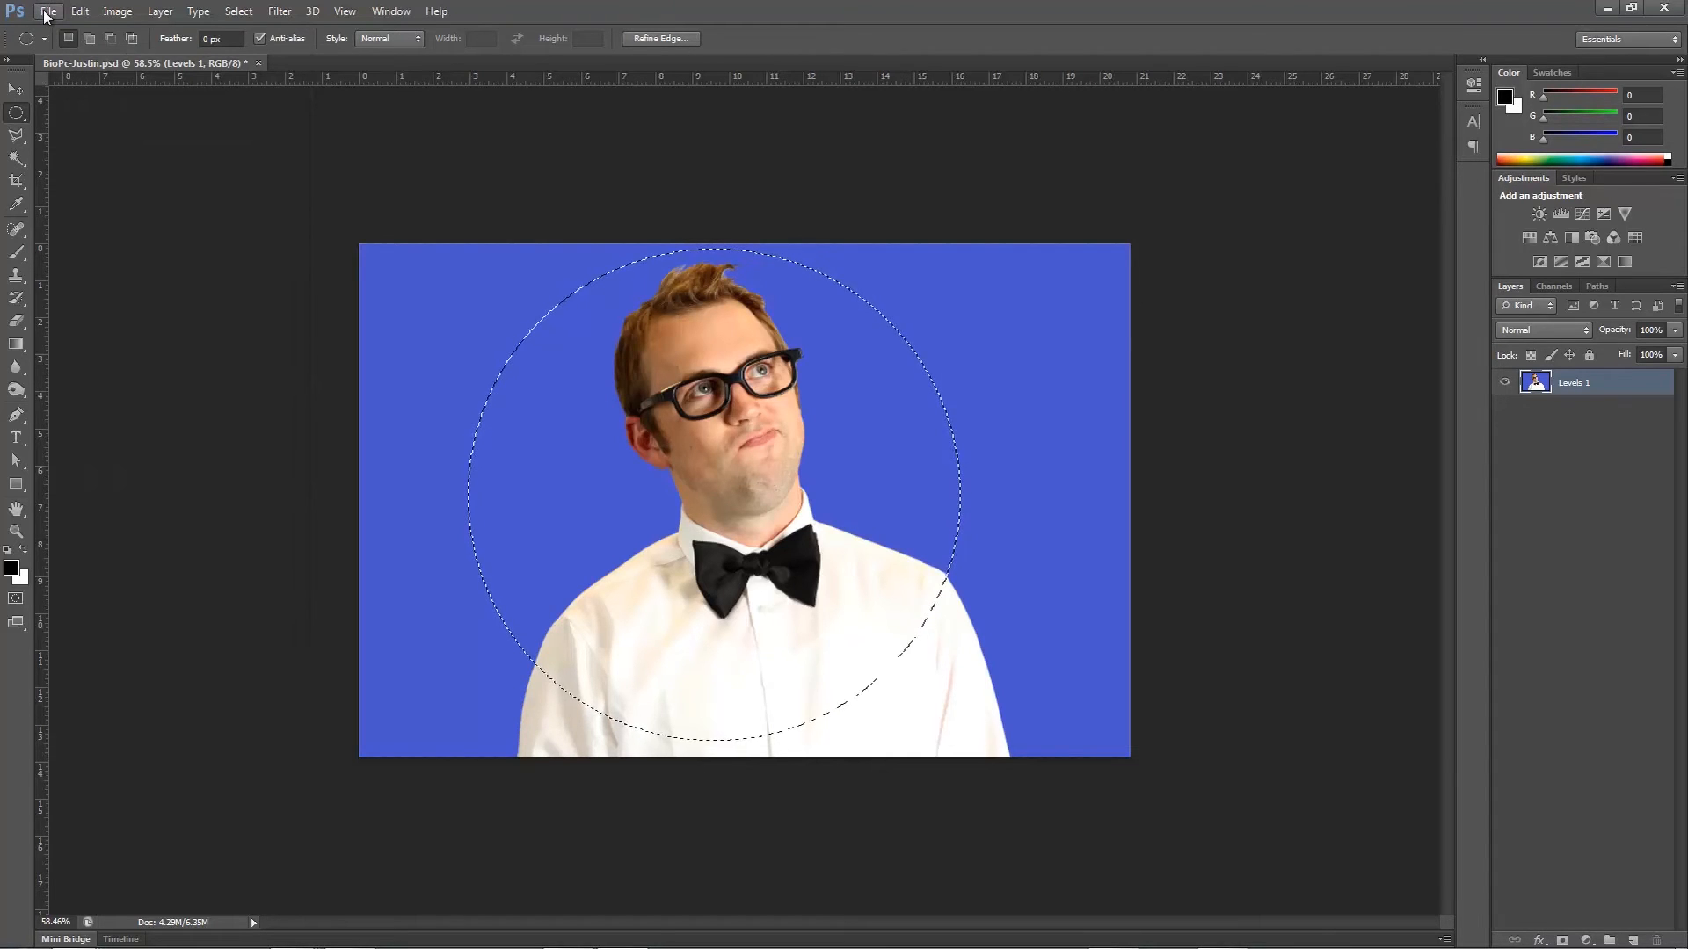
- Create a new square white document and paste the copied circular head crop as its own layer
click(47, 10)
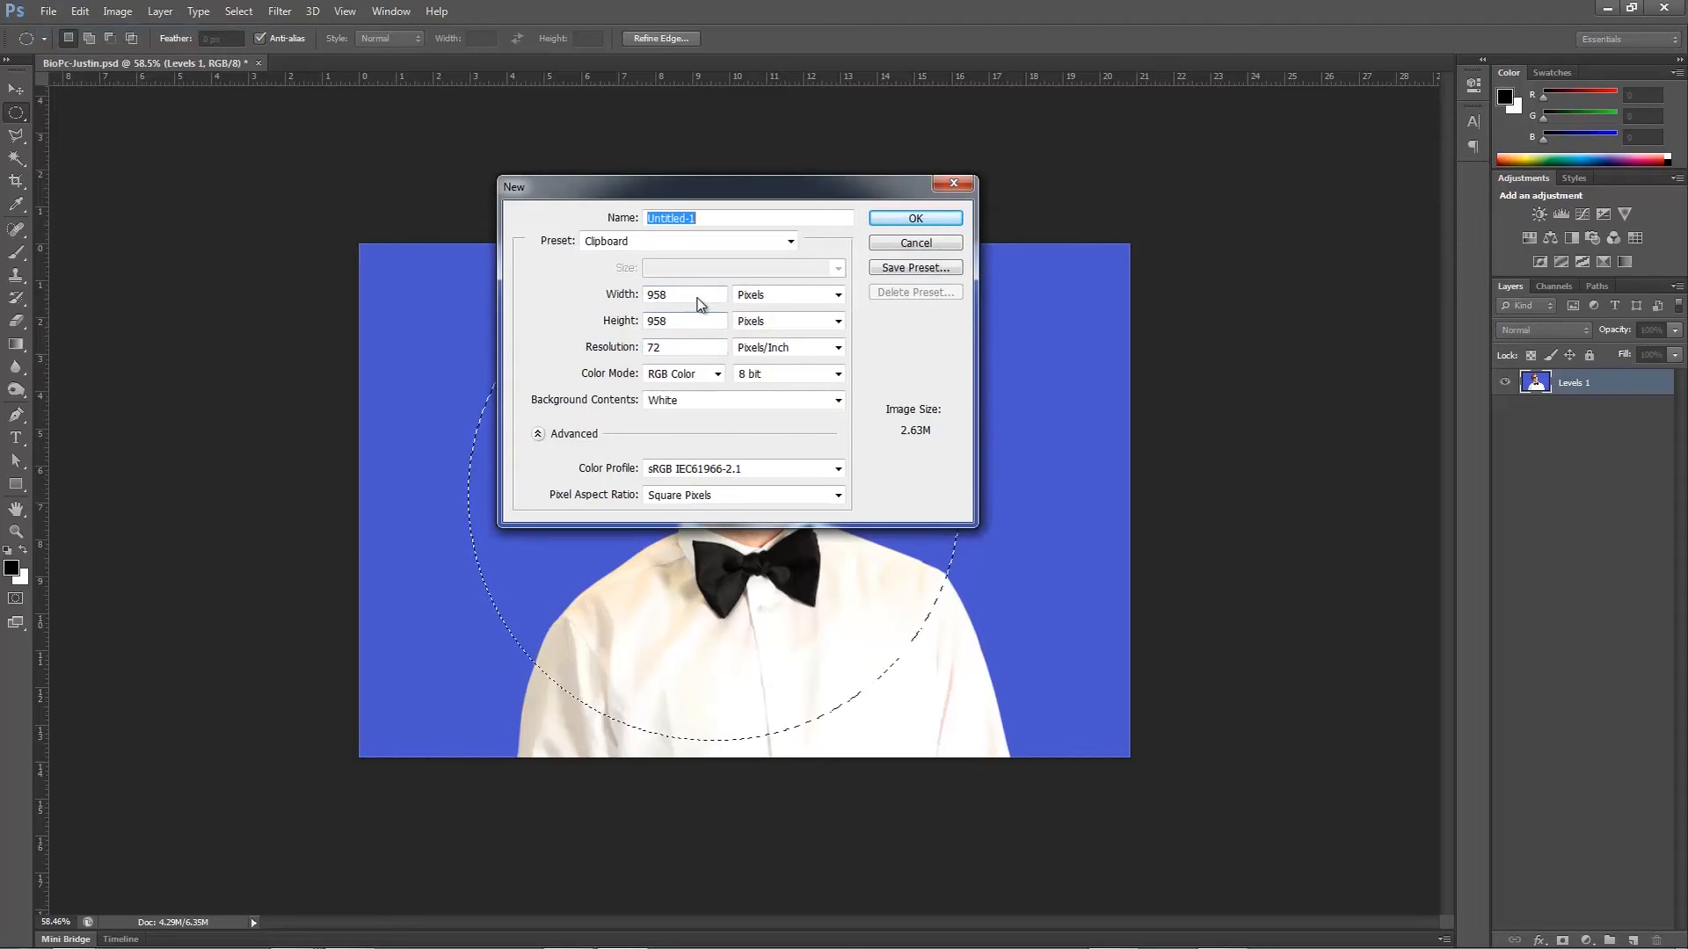
click(914, 218)
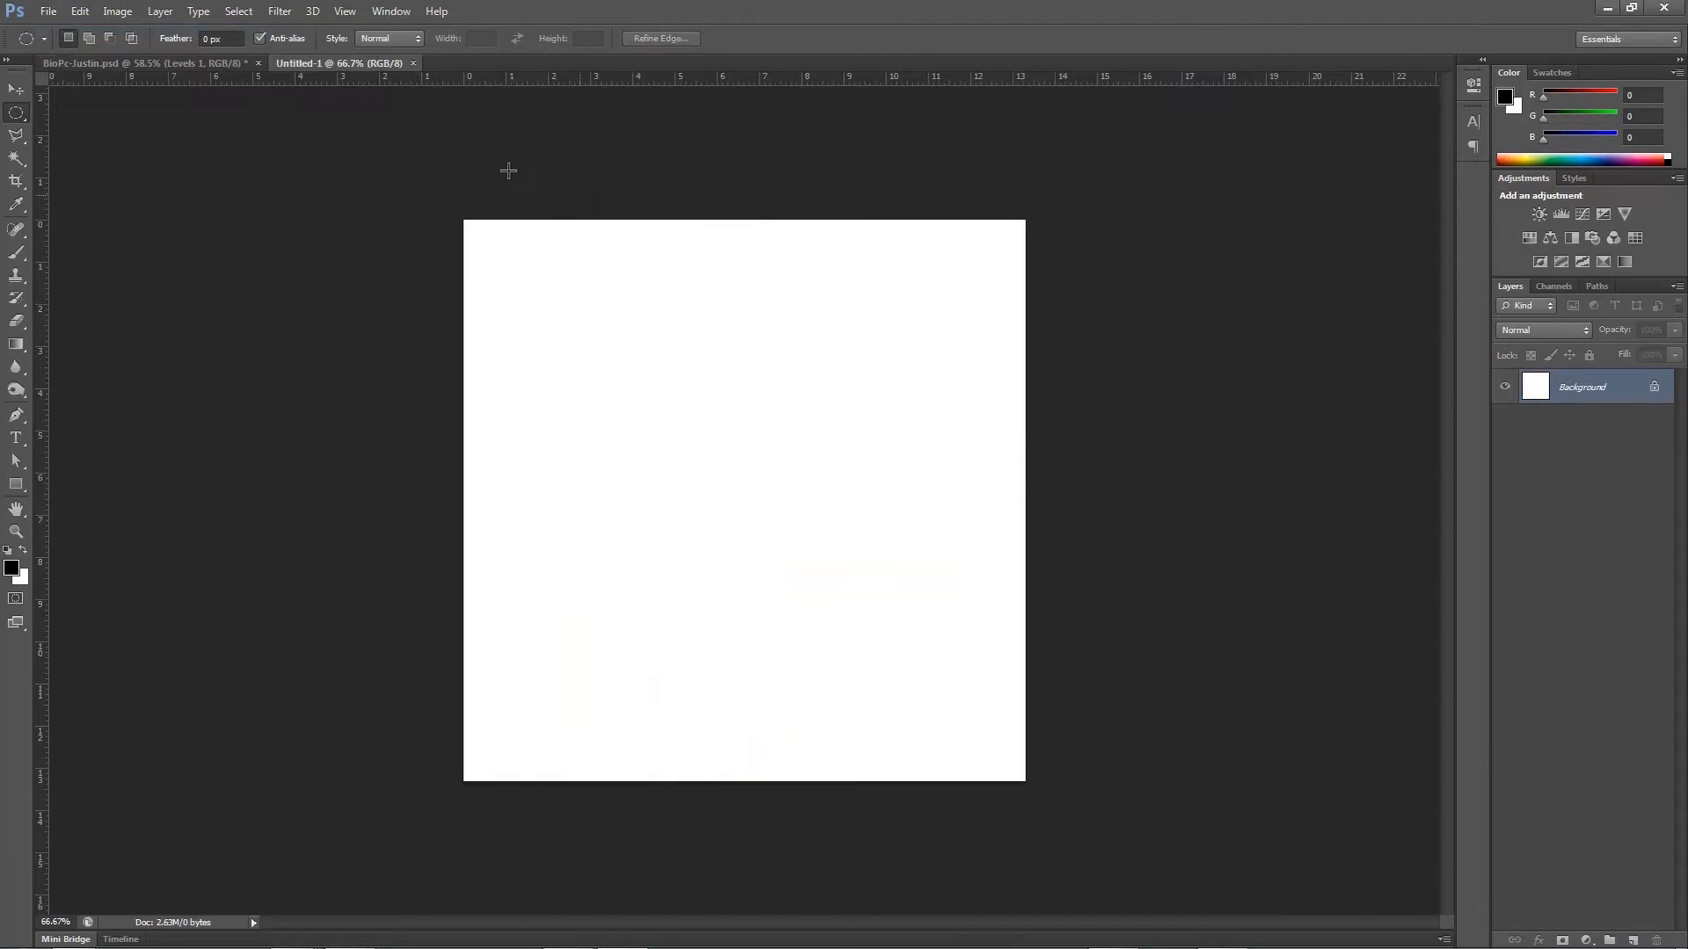
click(78, 11)
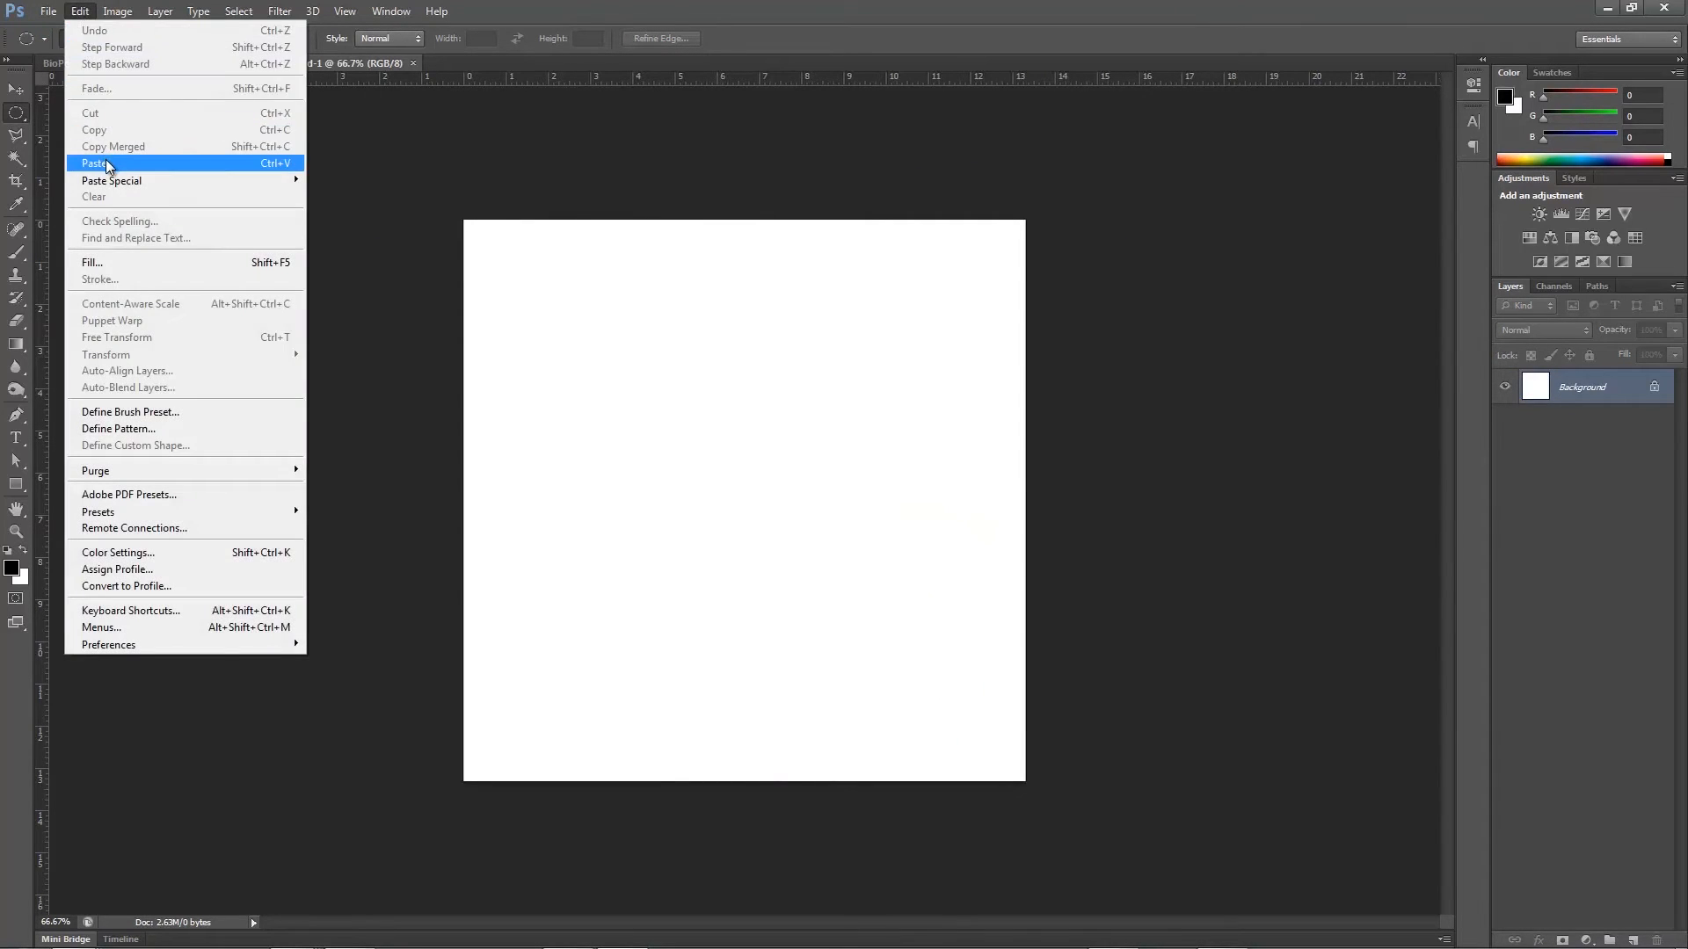
click(95, 162)
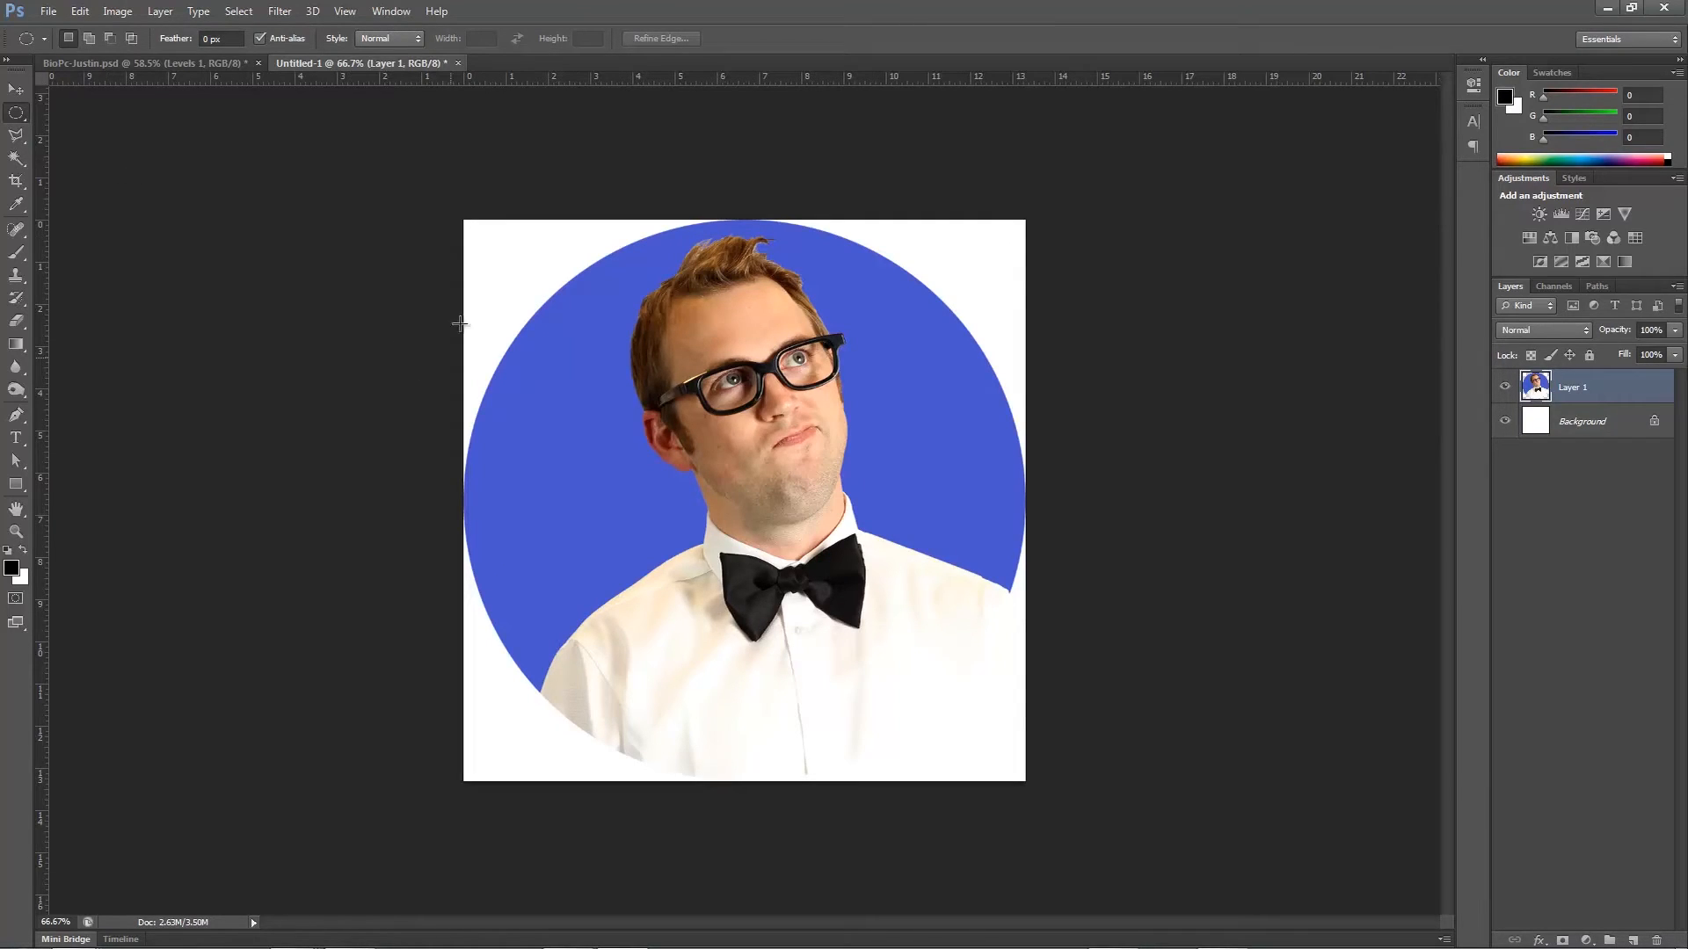
mouse_move(551, 239)
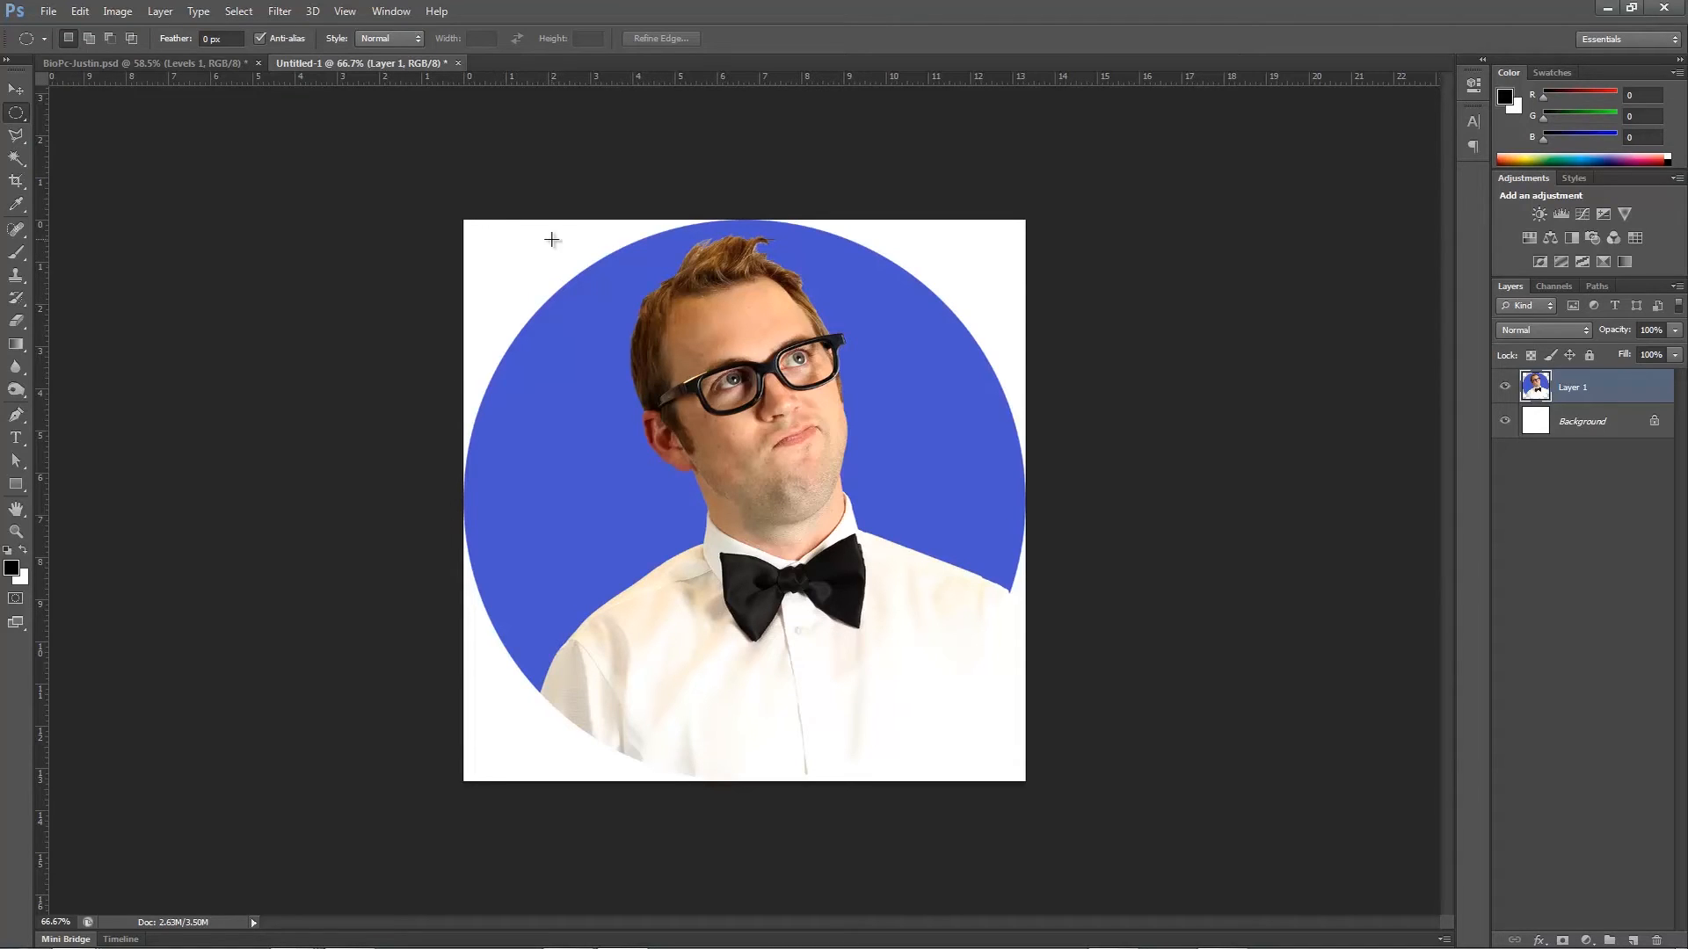
mouse_move(1516, 456)
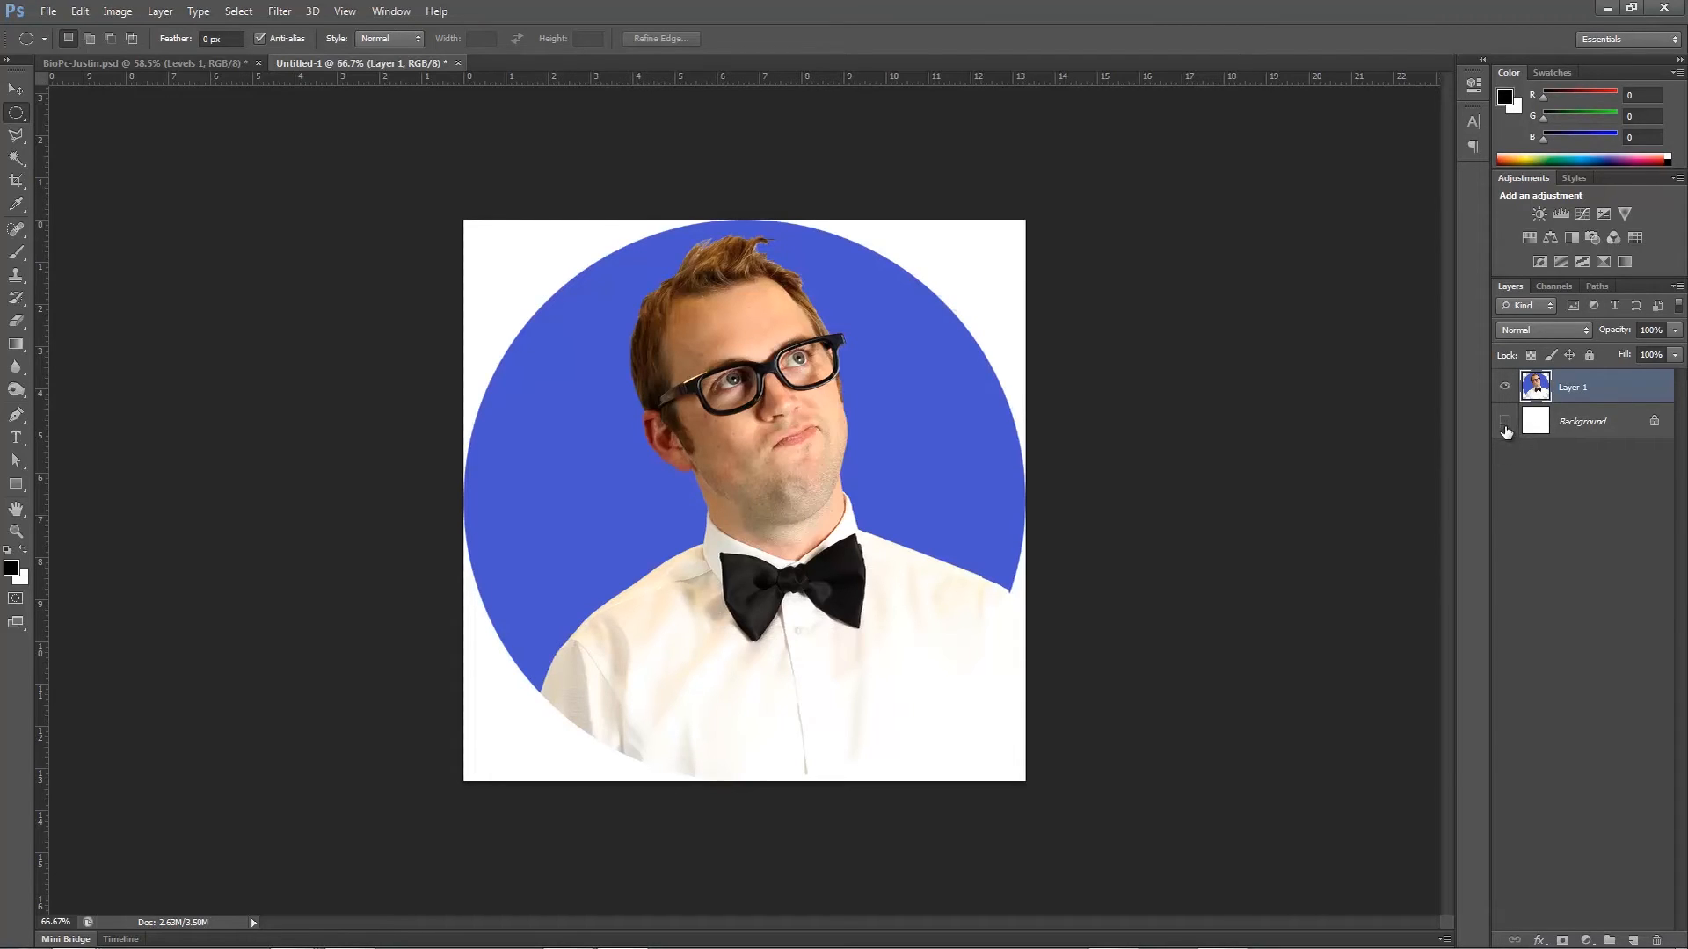
- Hide the white Background layer so the circle sits on a transparent canvas
click(1506, 421)
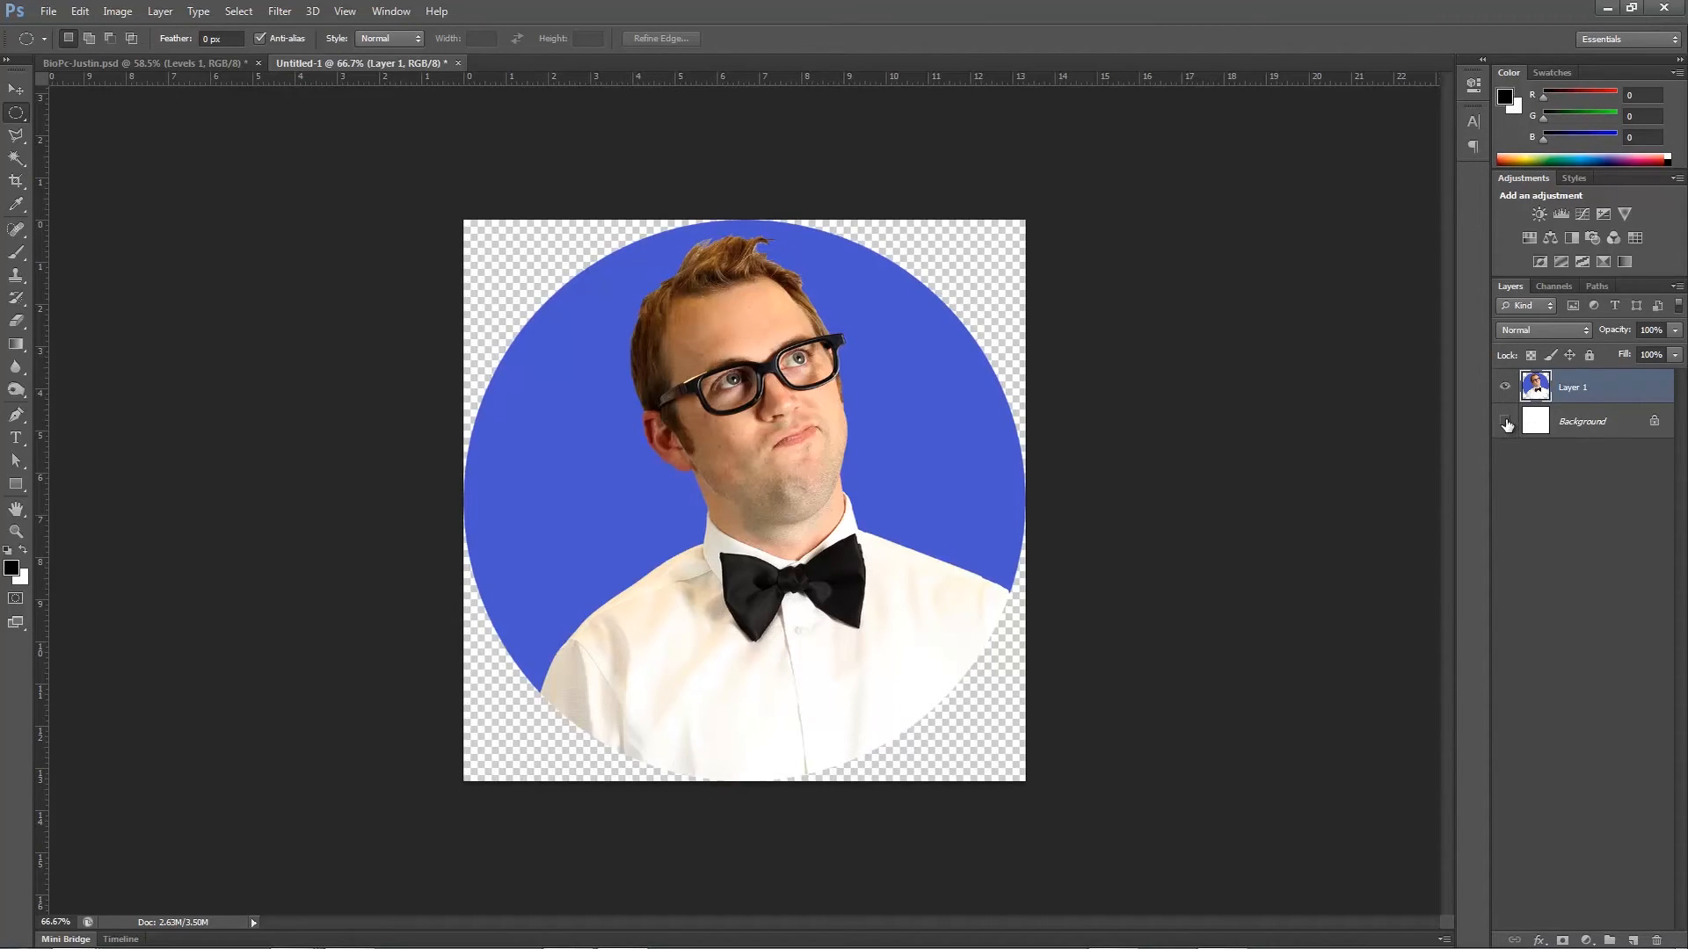
mouse_move(1505, 423)
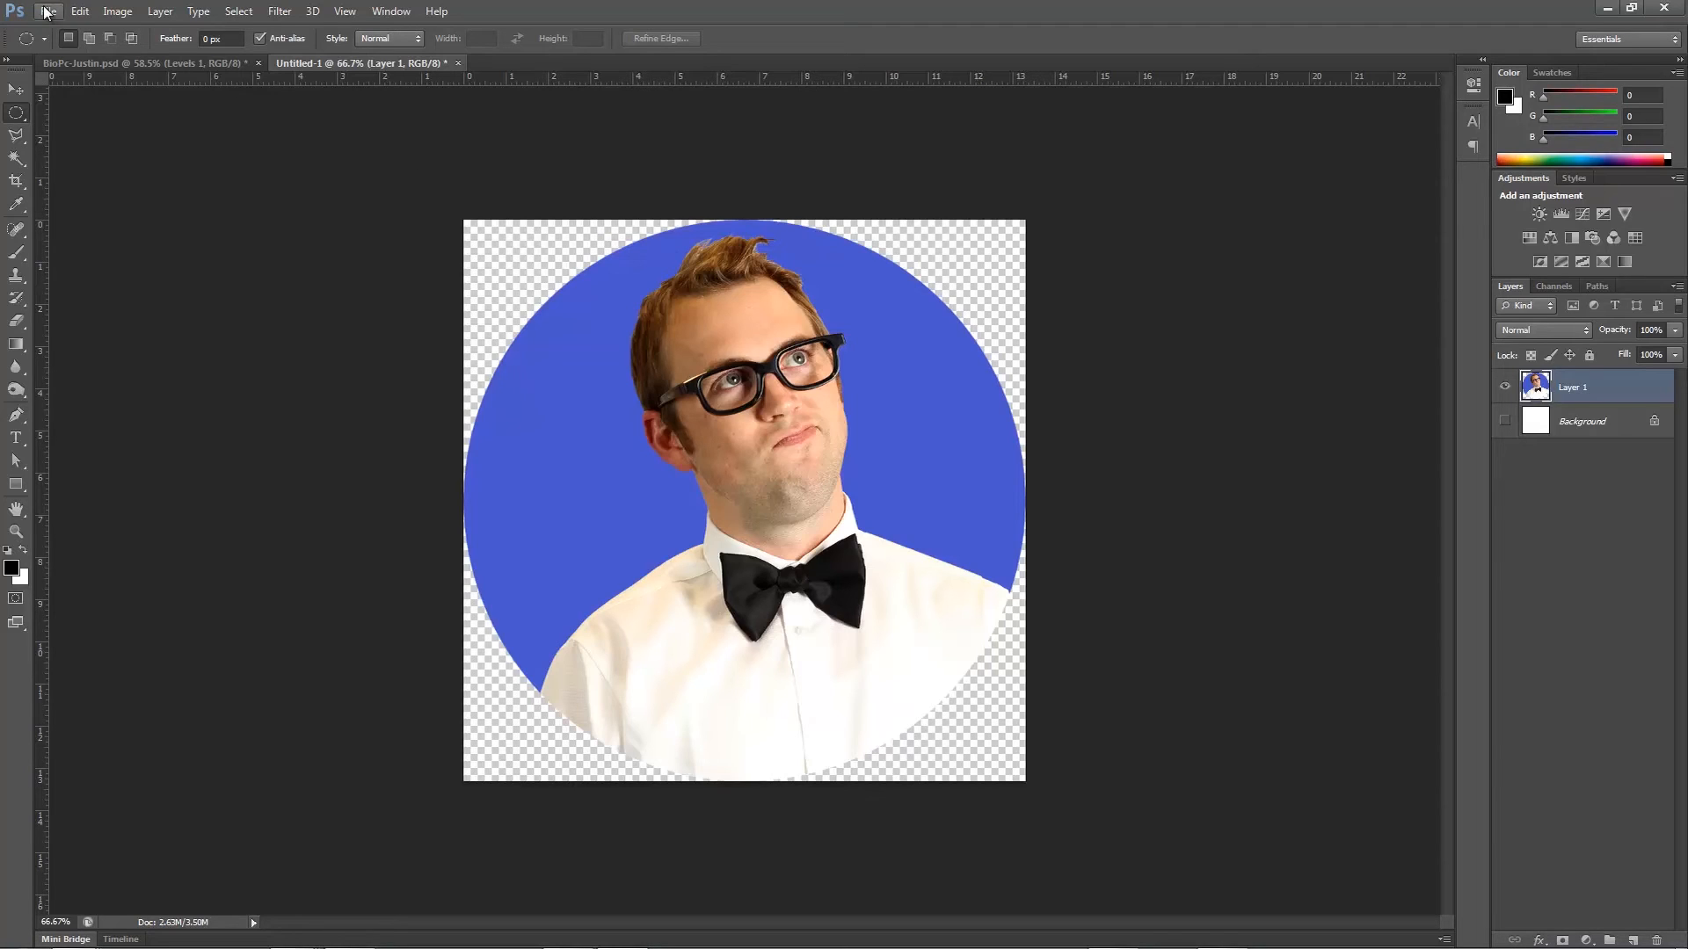
- Save the circular portrait as a transparent PNG named 'Justin circle' via Save As
click(47, 11)
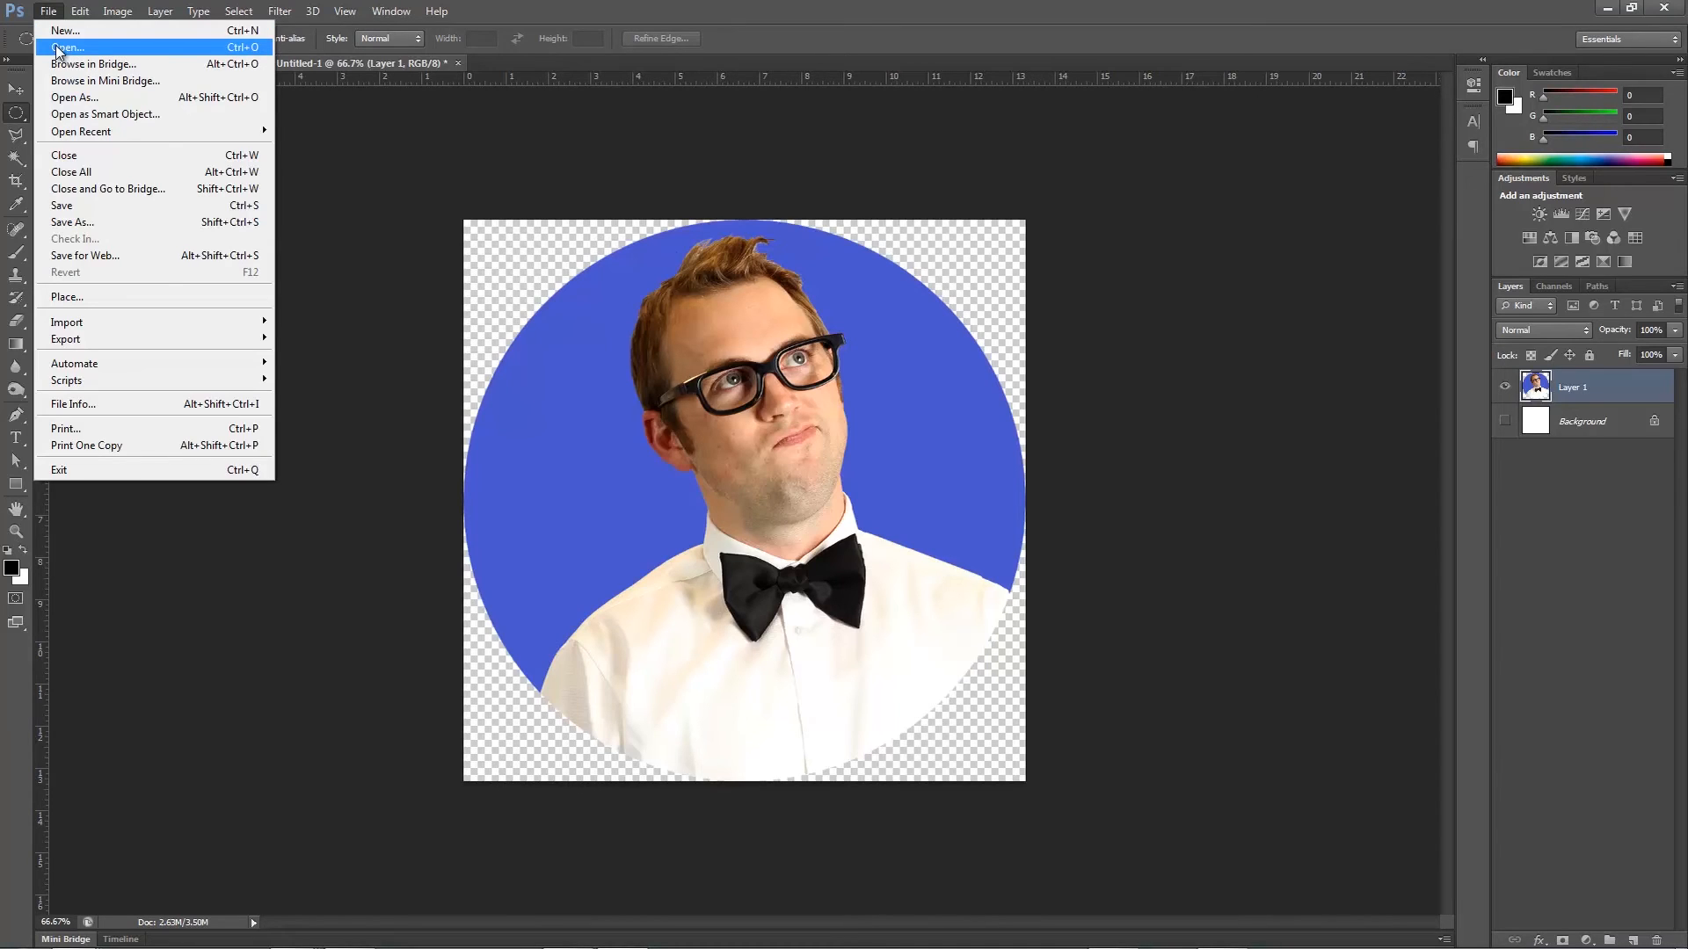
mouse_move(107, 188)
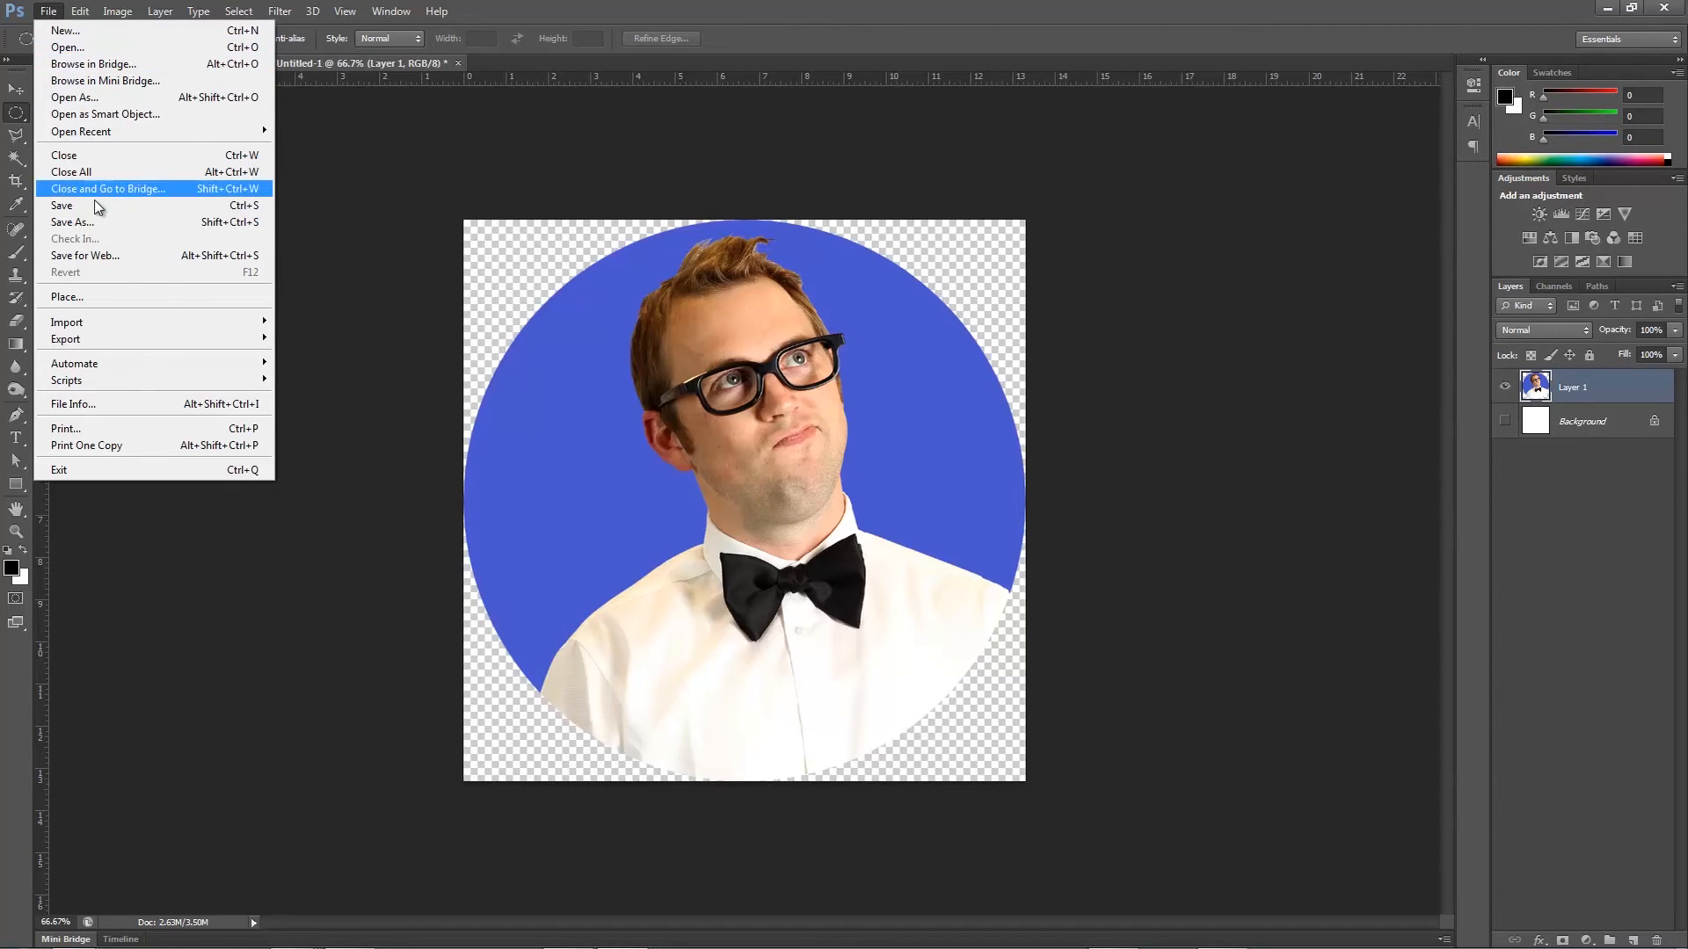
click(71, 223)
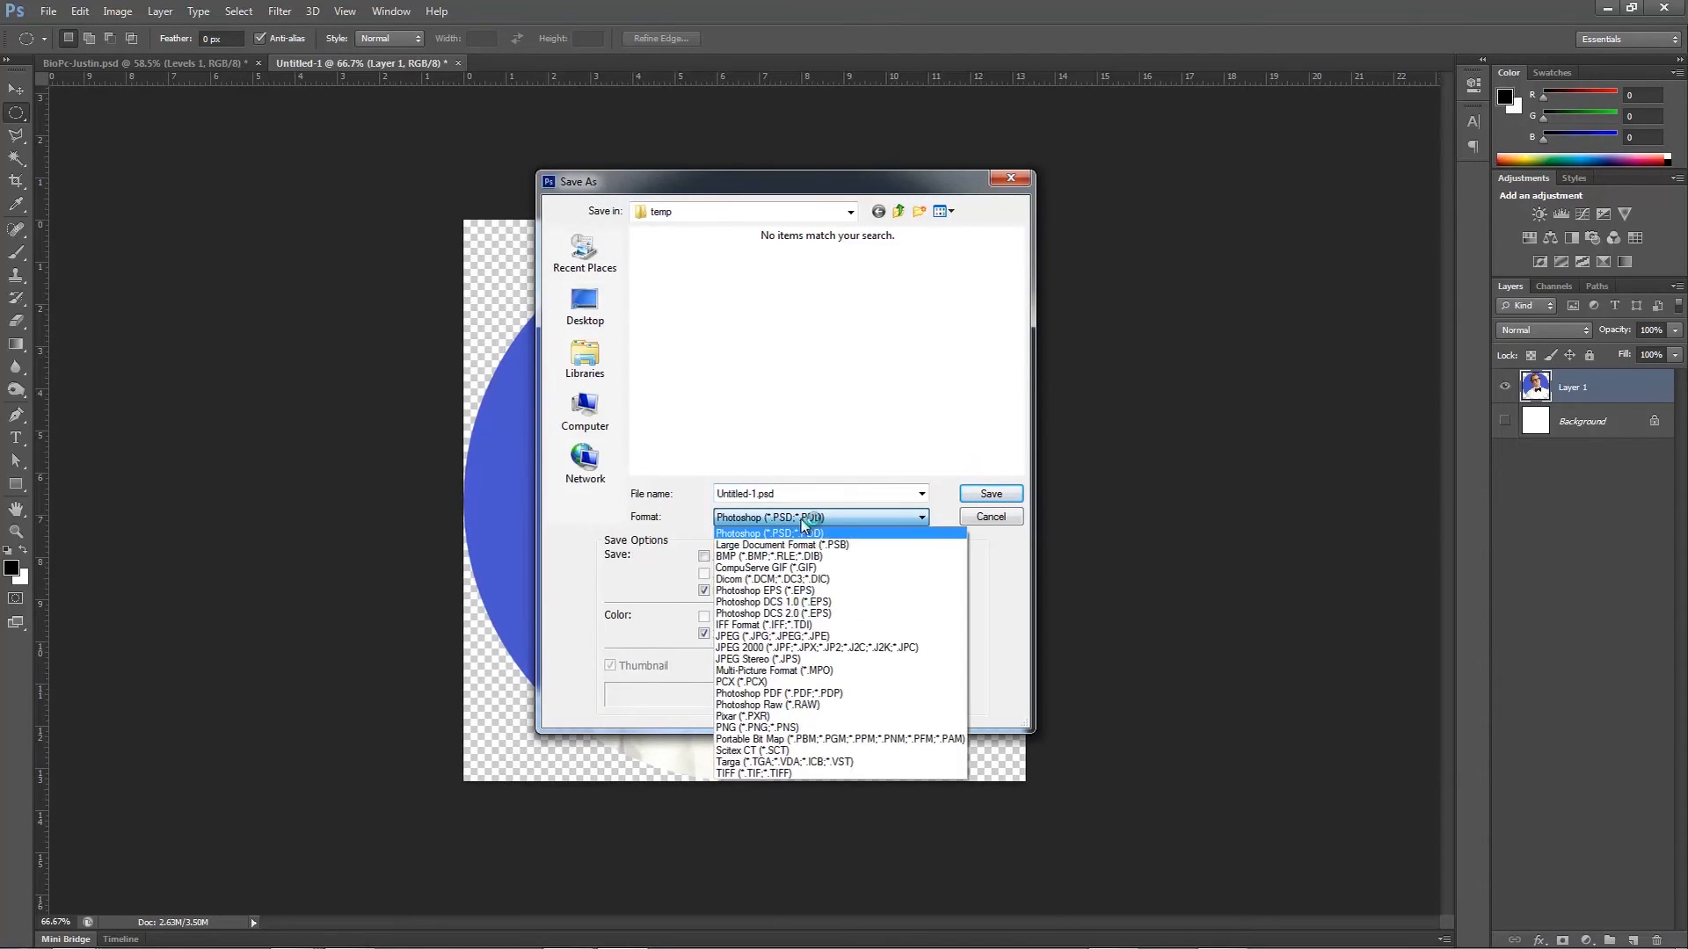
mouse_move(782, 545)
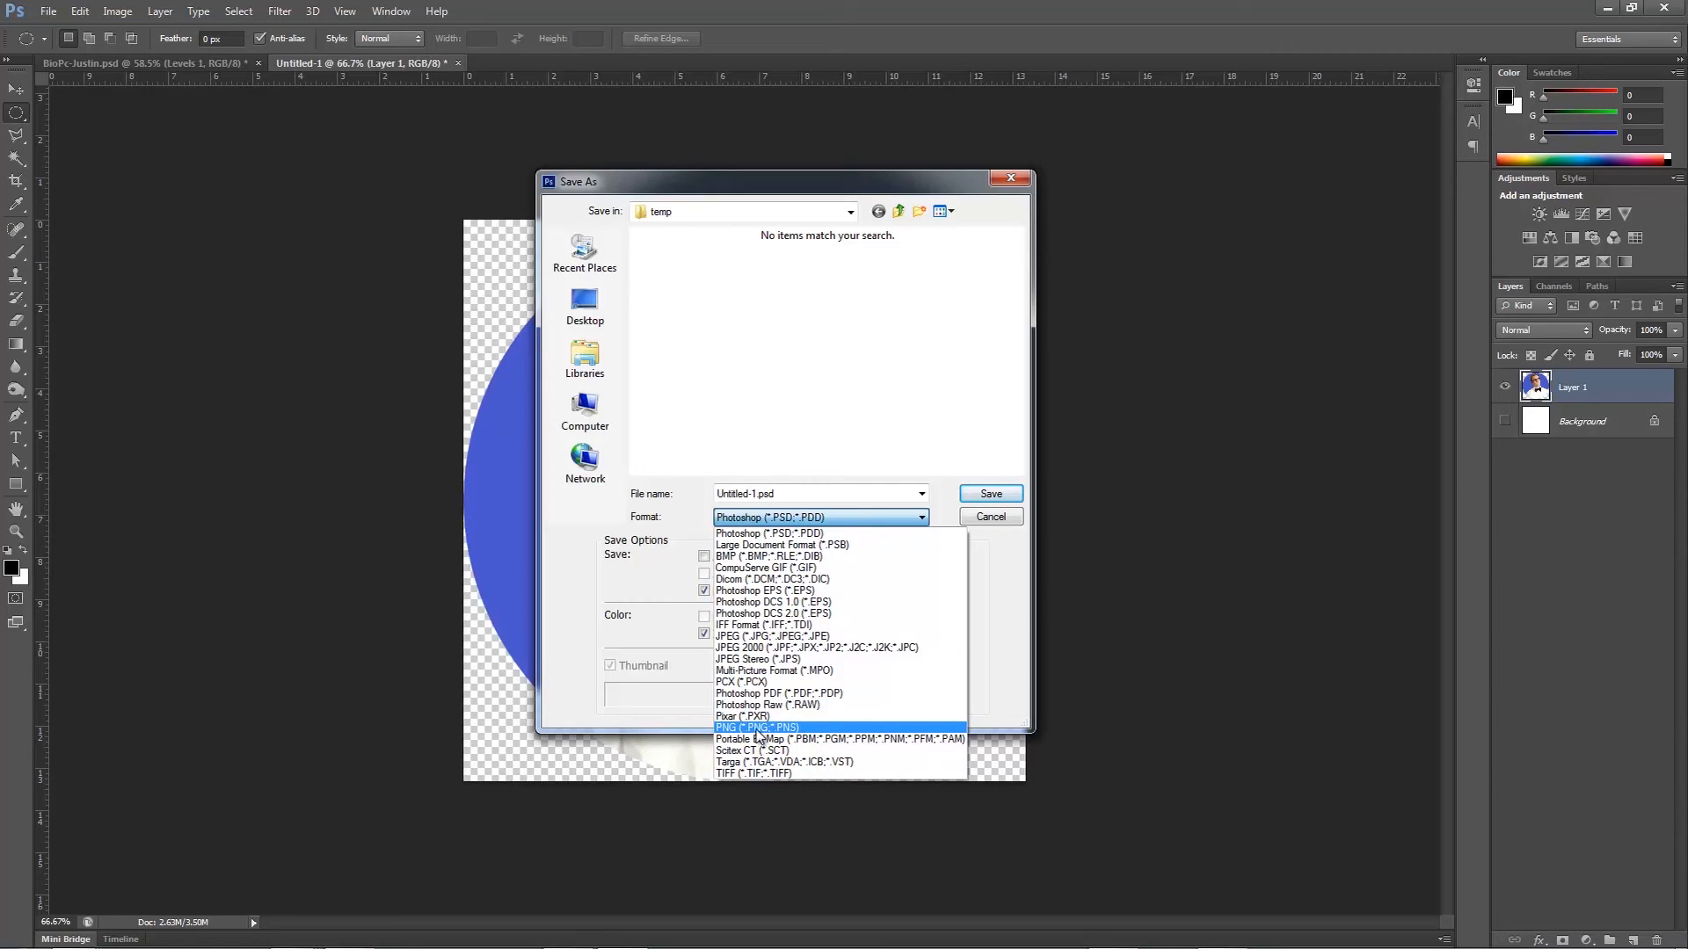
click(756, 728)
text(Justin circle)
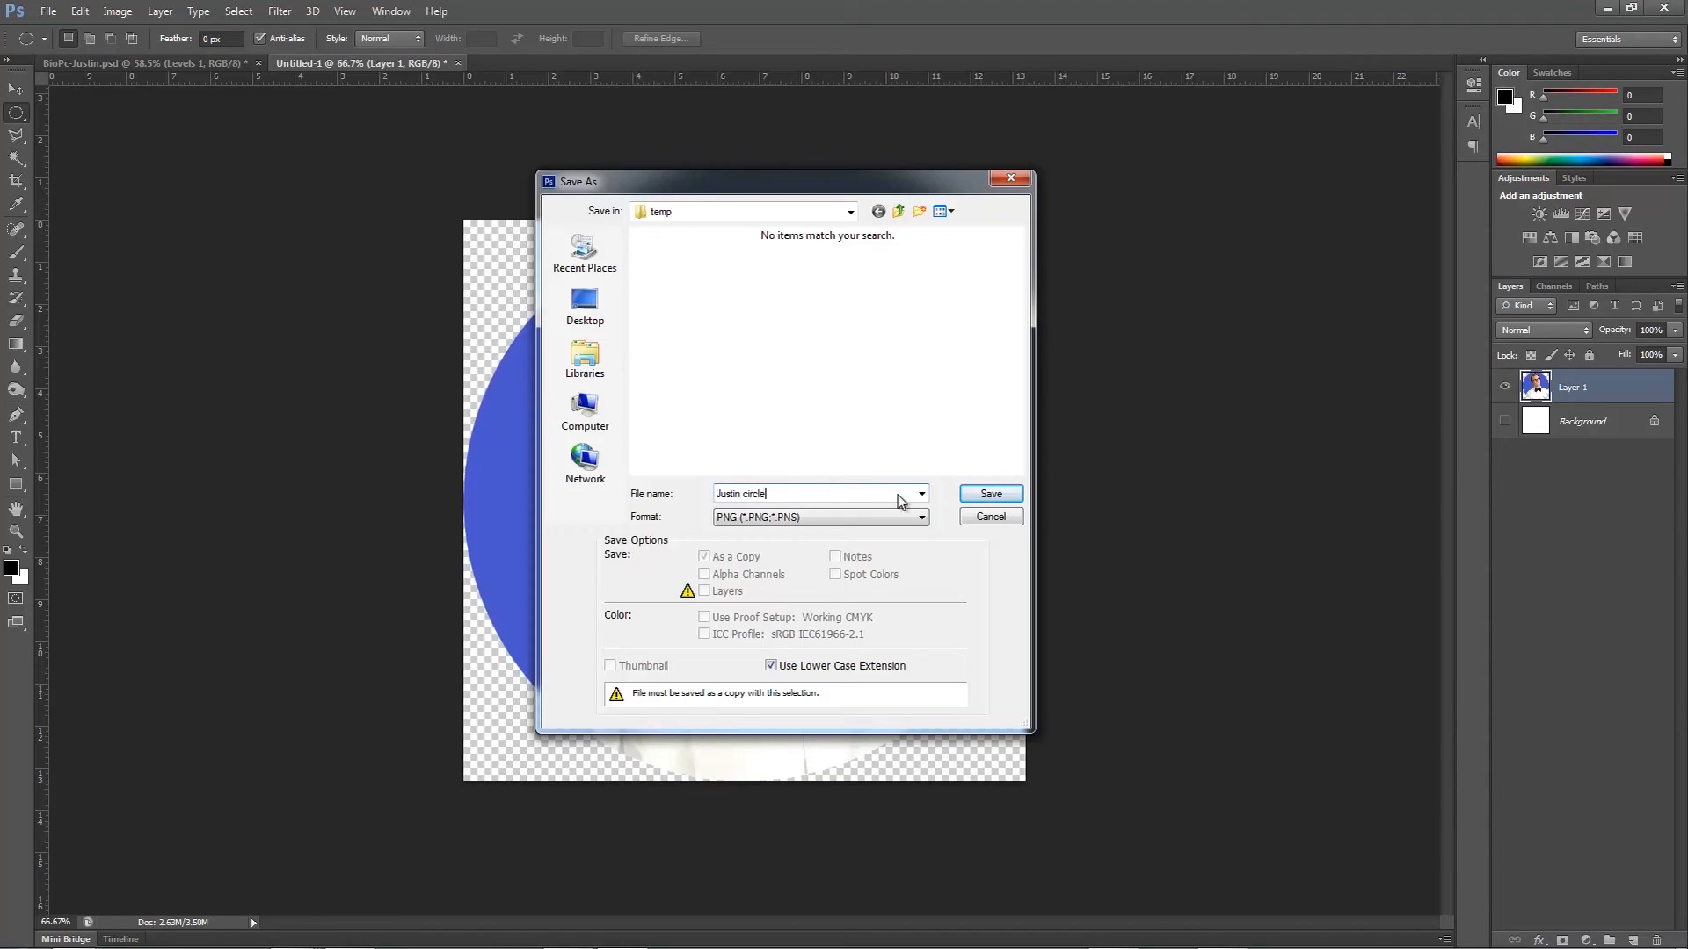
click(987, 494)
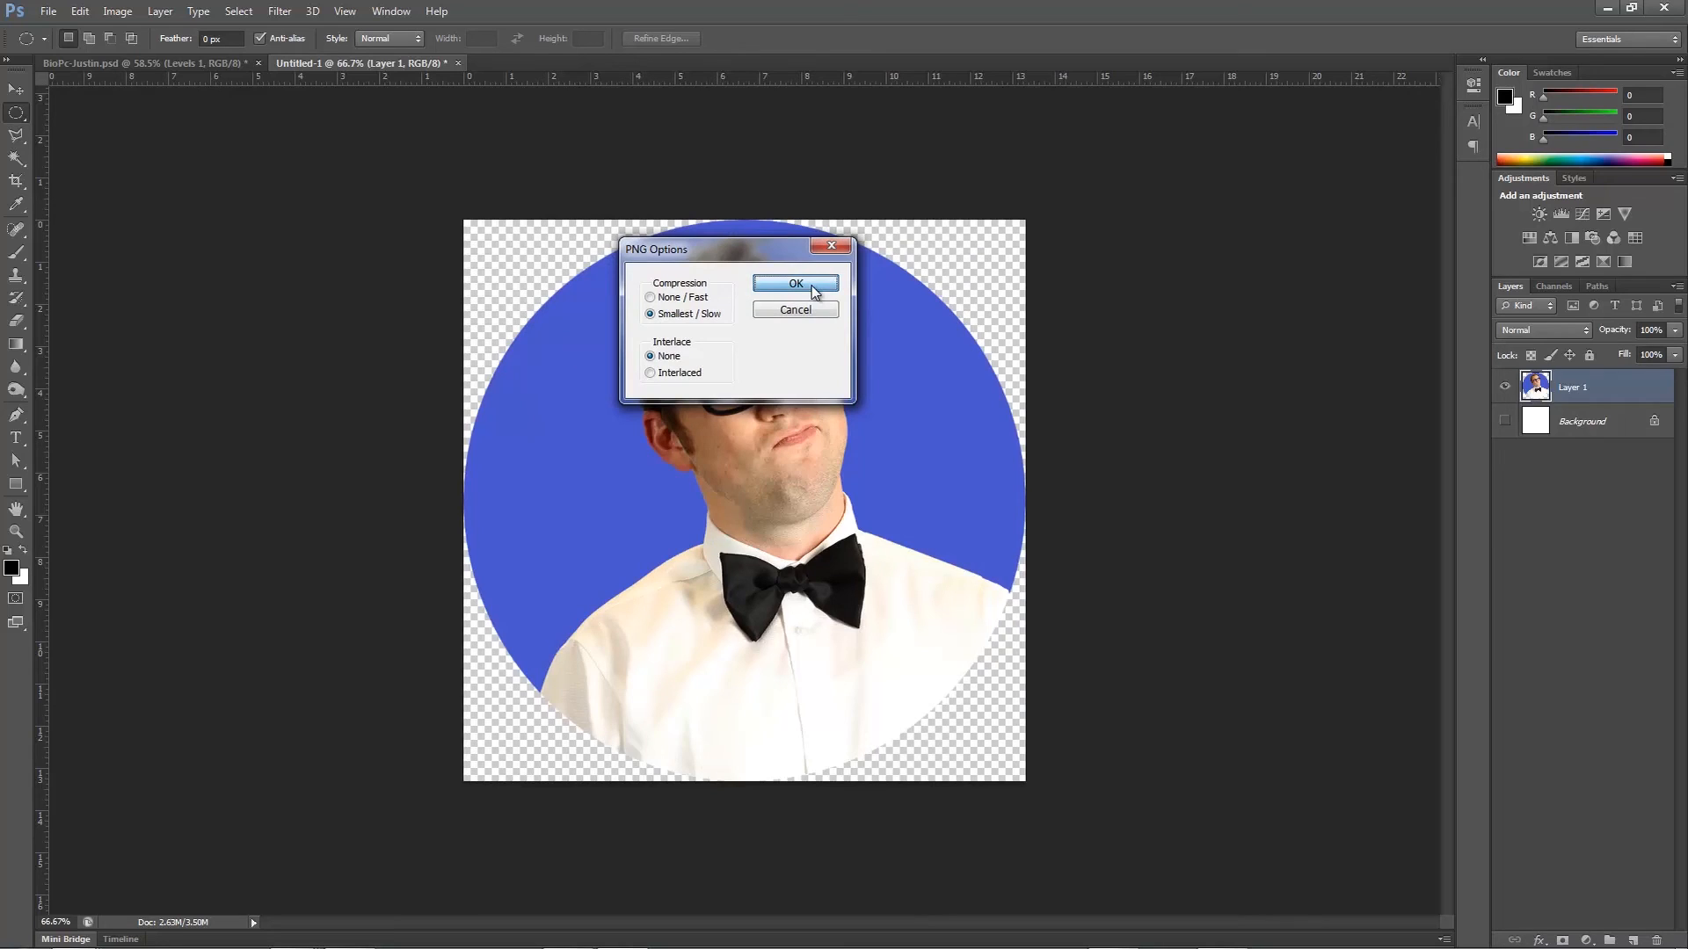
click(795, 283)
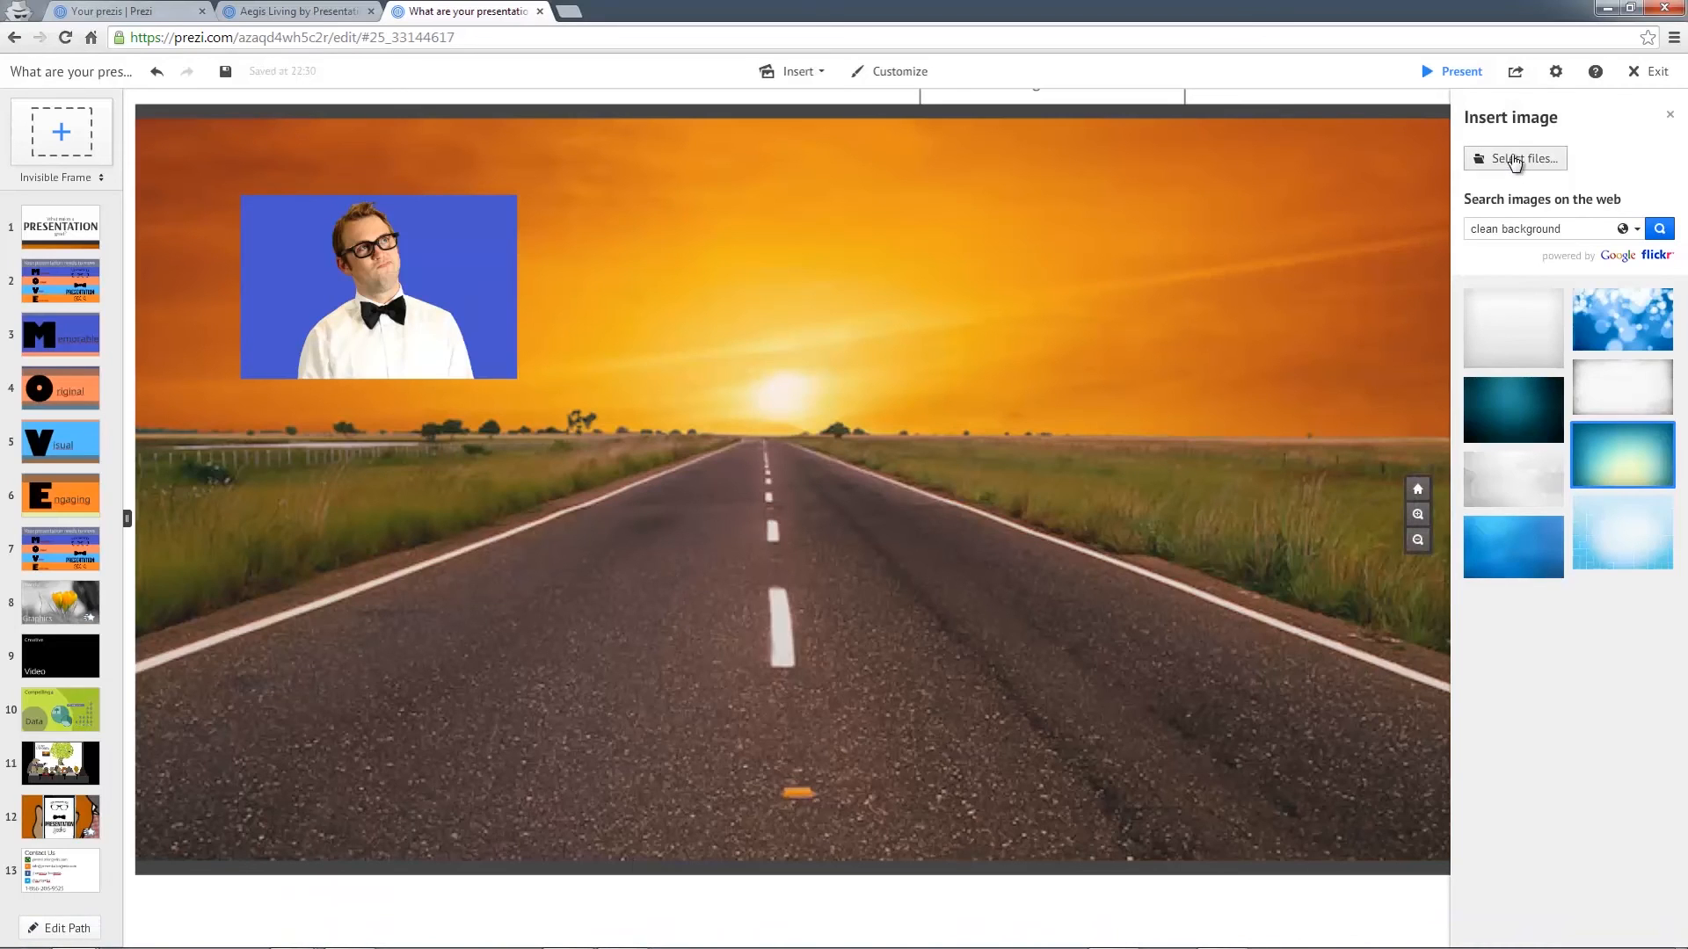
- Insert the 'Justin circle' PNG, move it to the slide's right and enlarge it beside the rectangular photo
click(1514, 159)
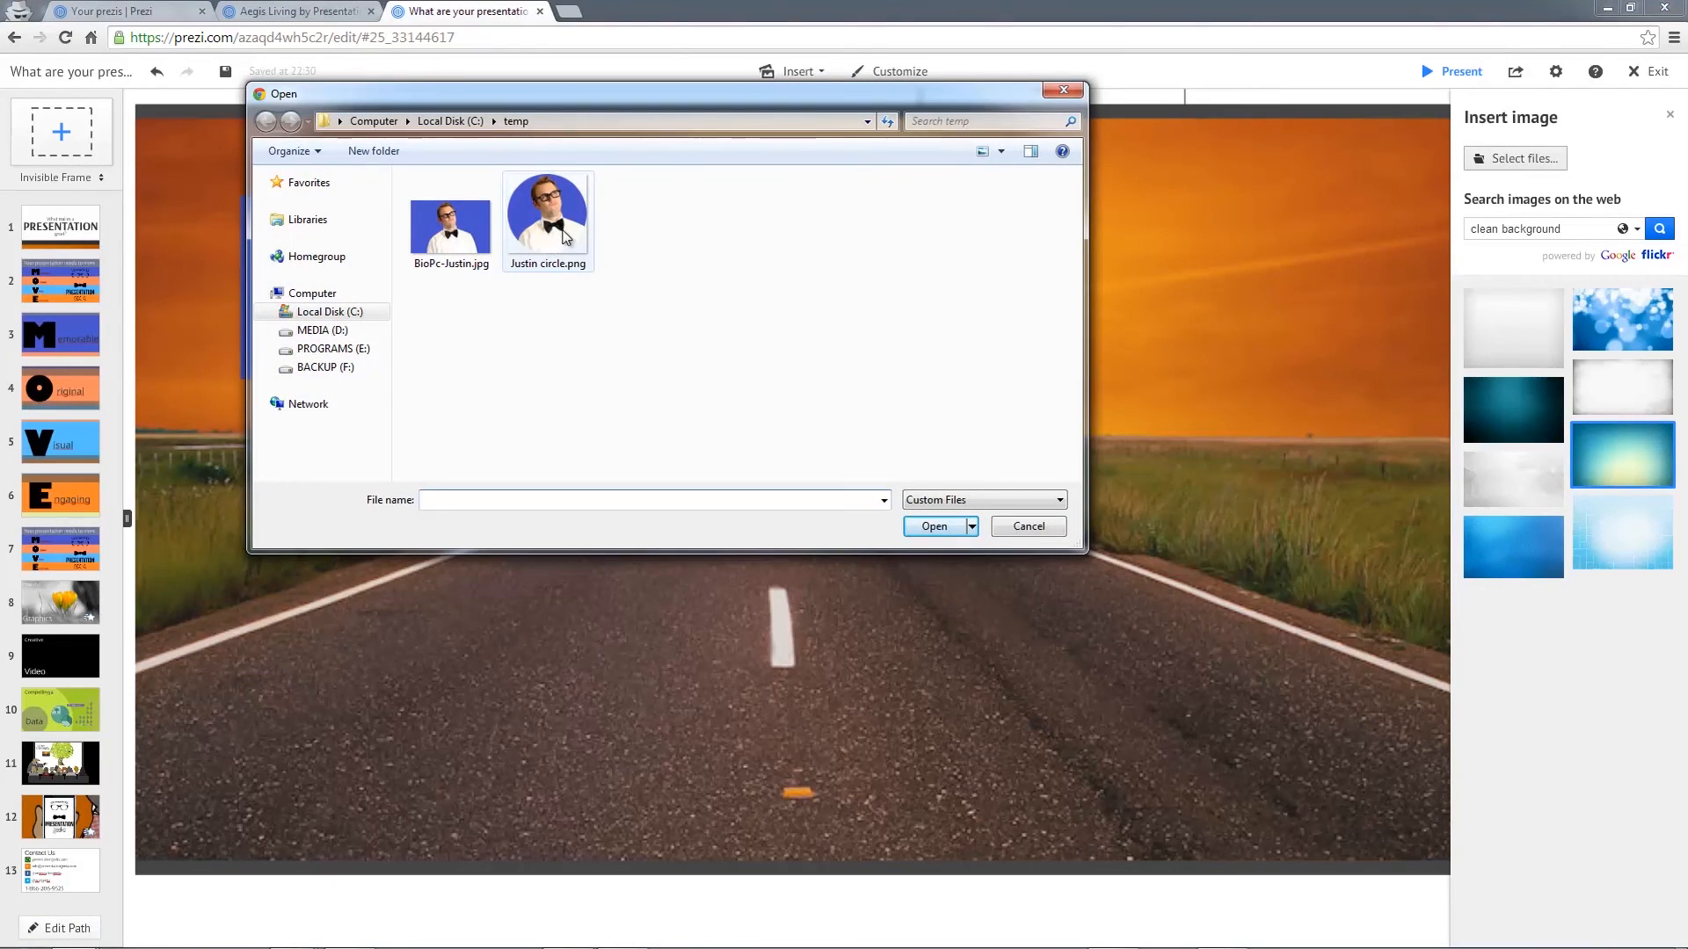
click(933, 527)
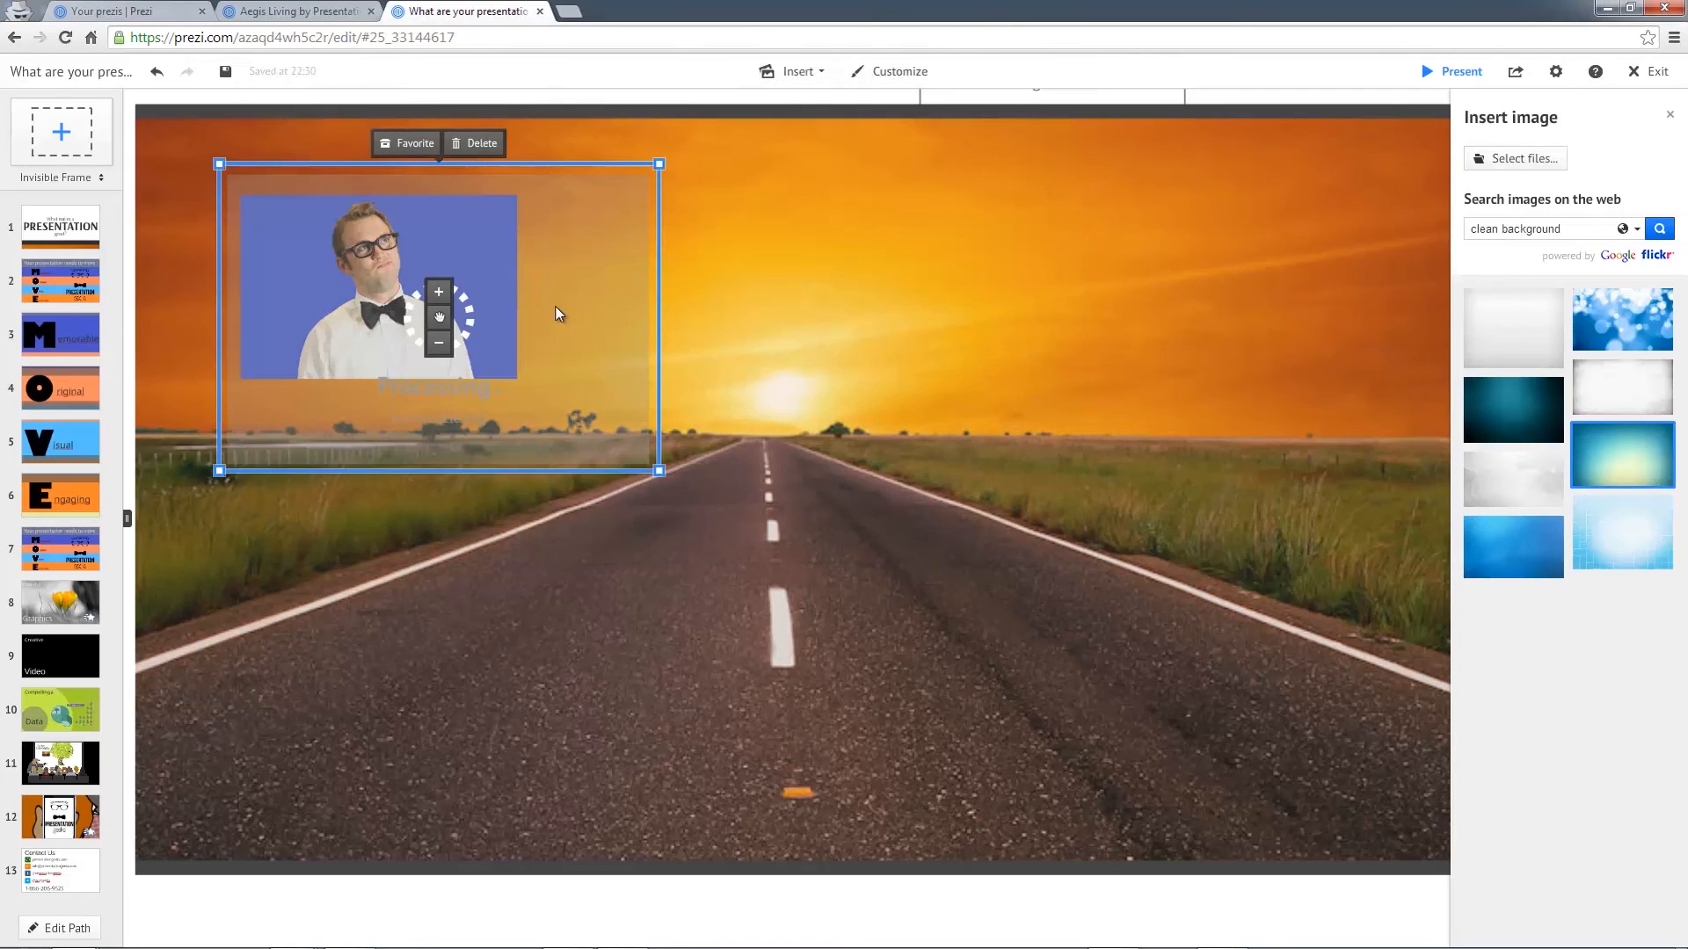
mouse_move(437, 320)
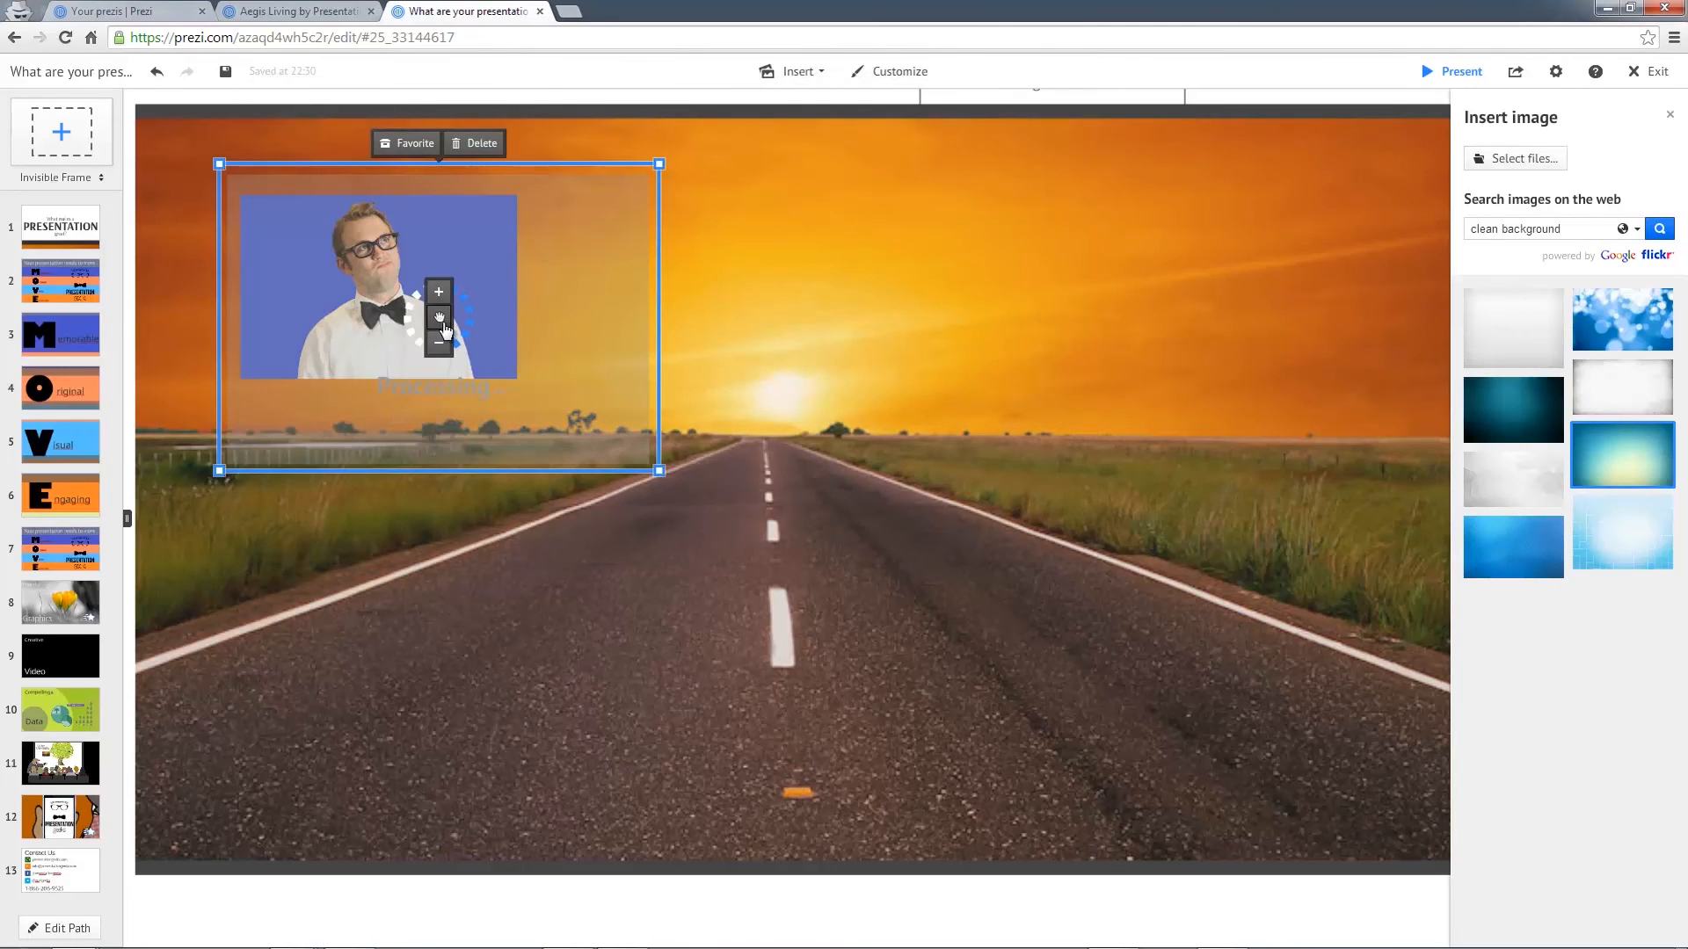
click(861, 646)
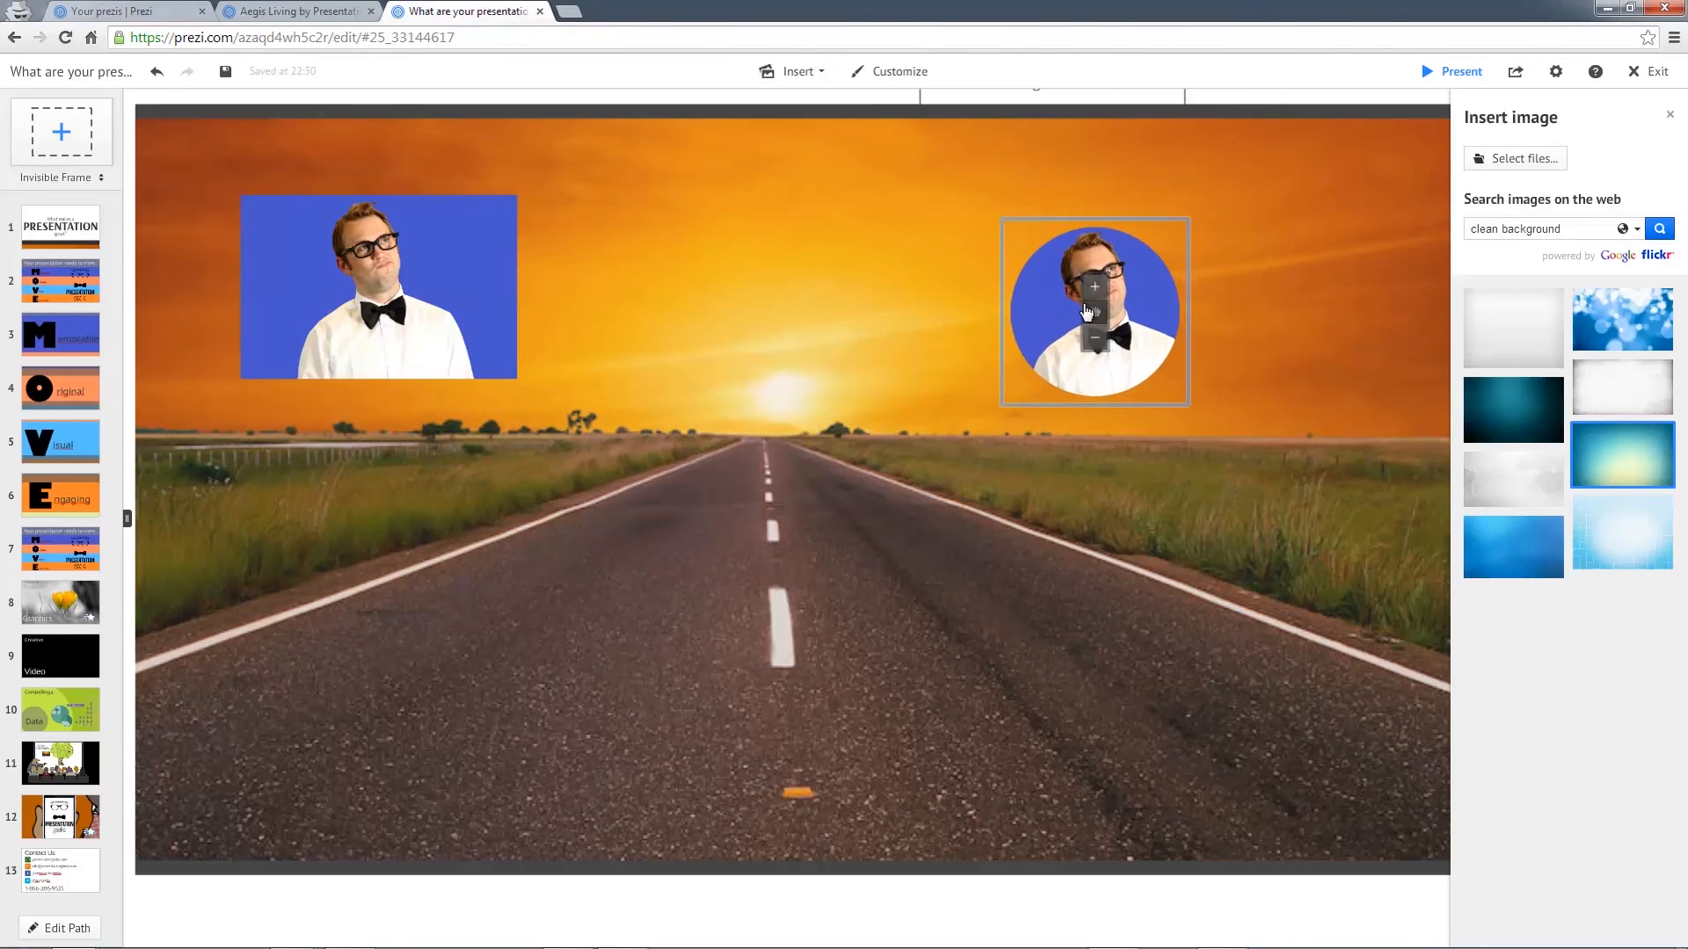
click(1094, 311)
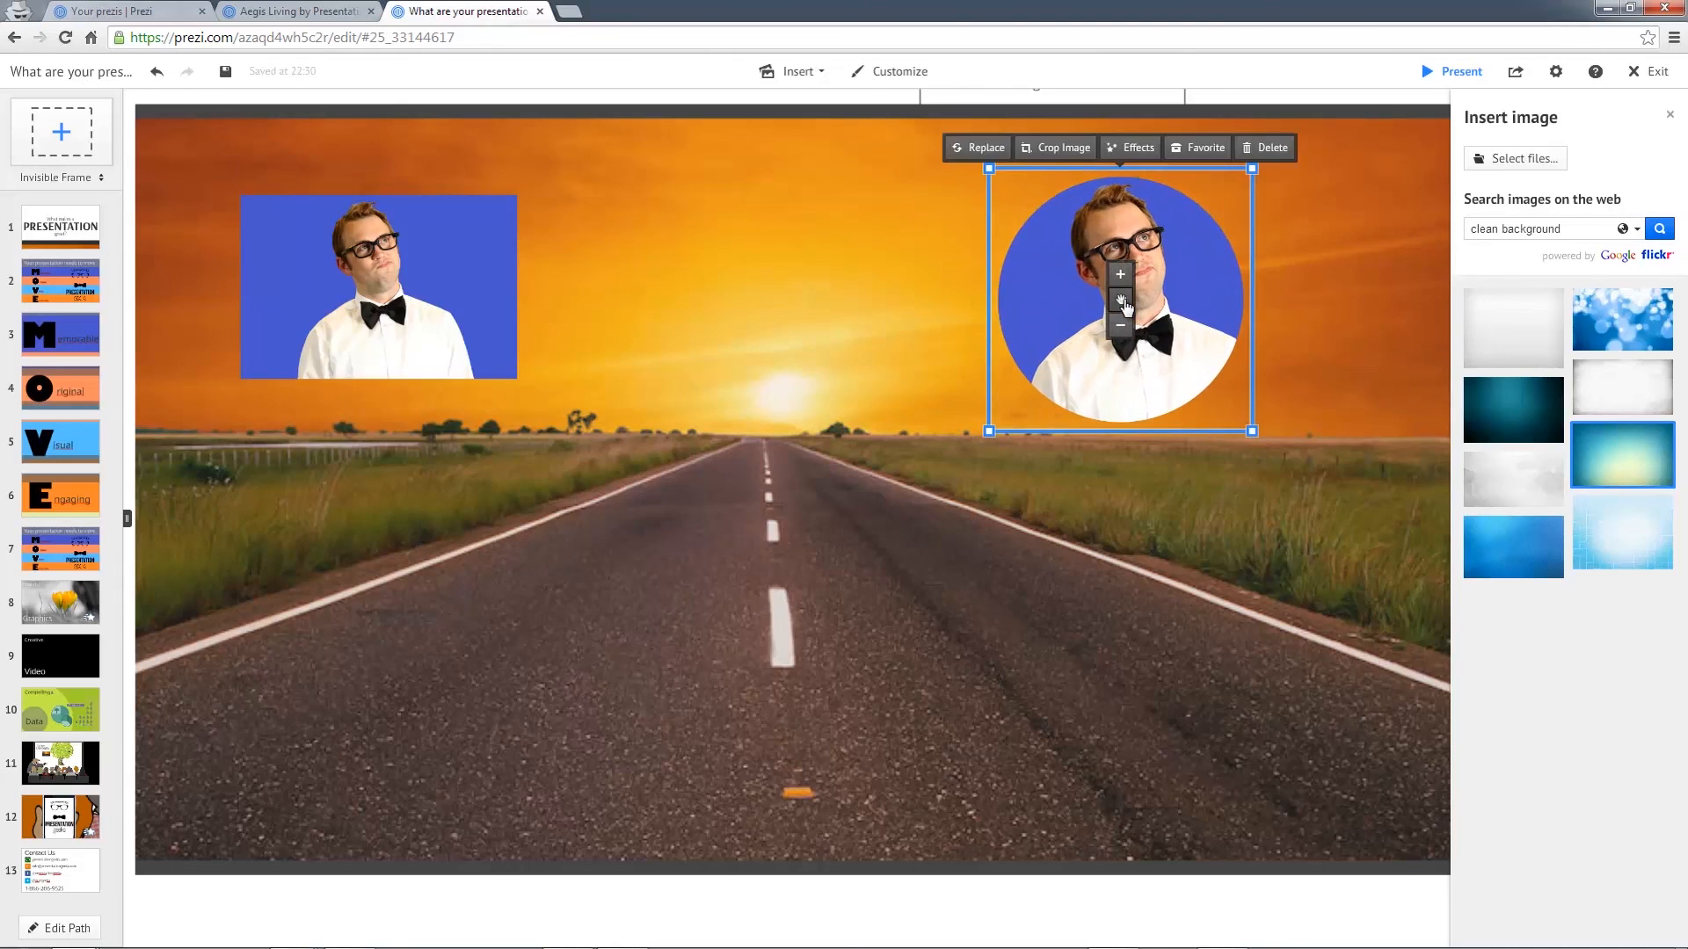
click(834, 283)
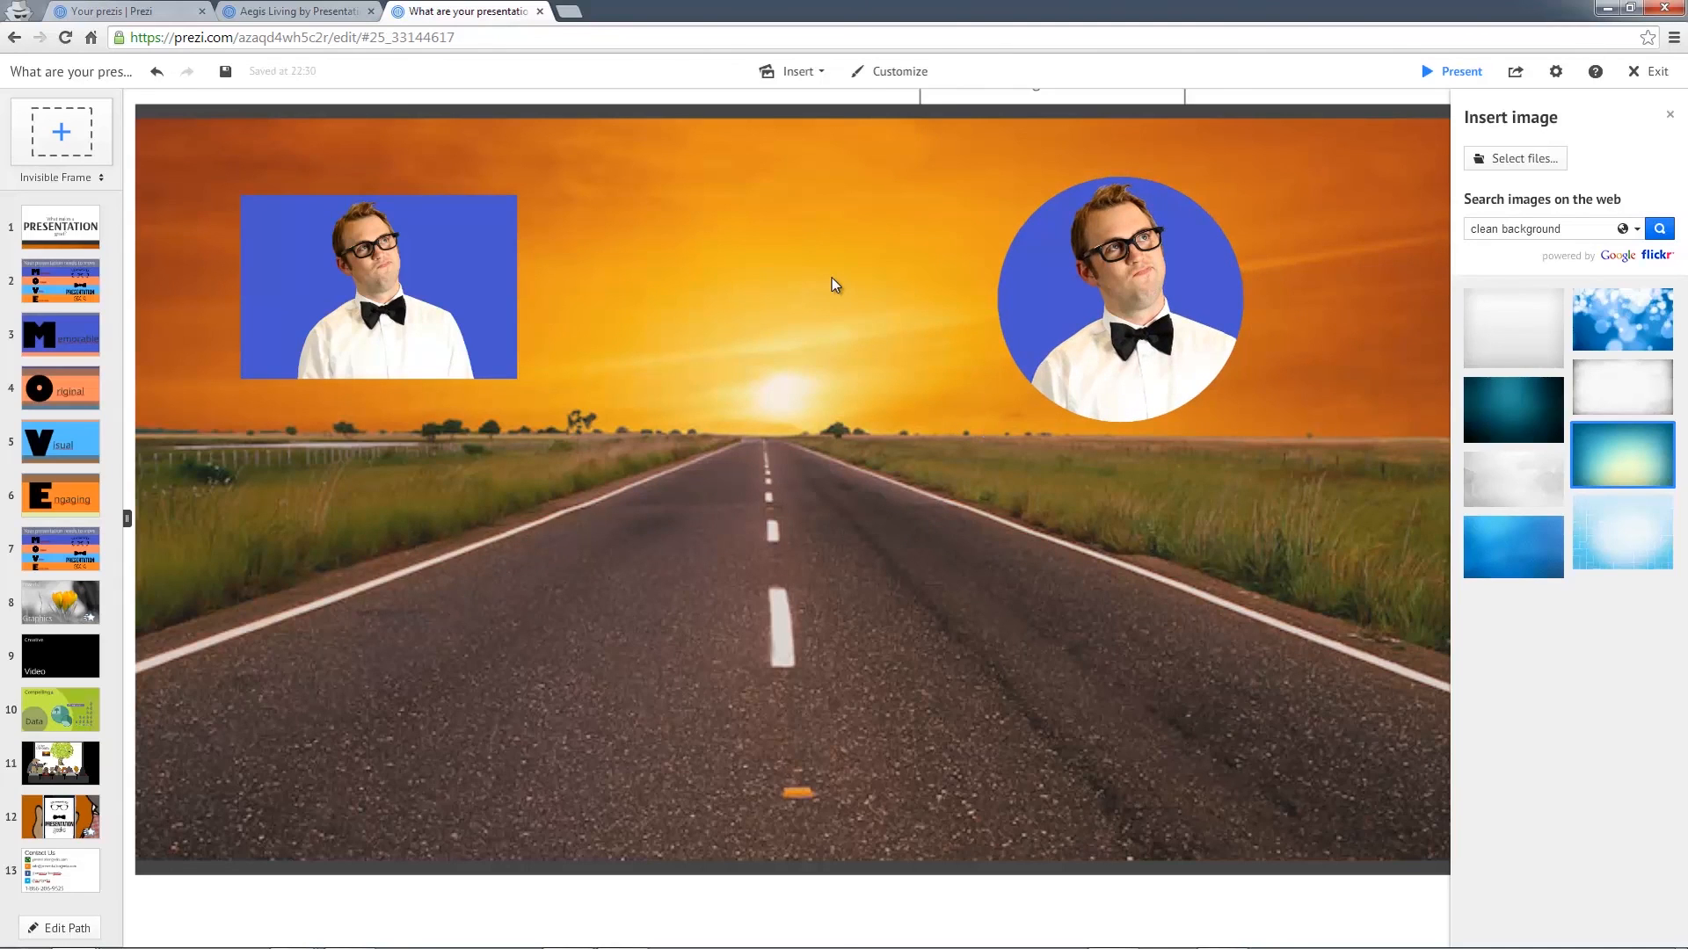